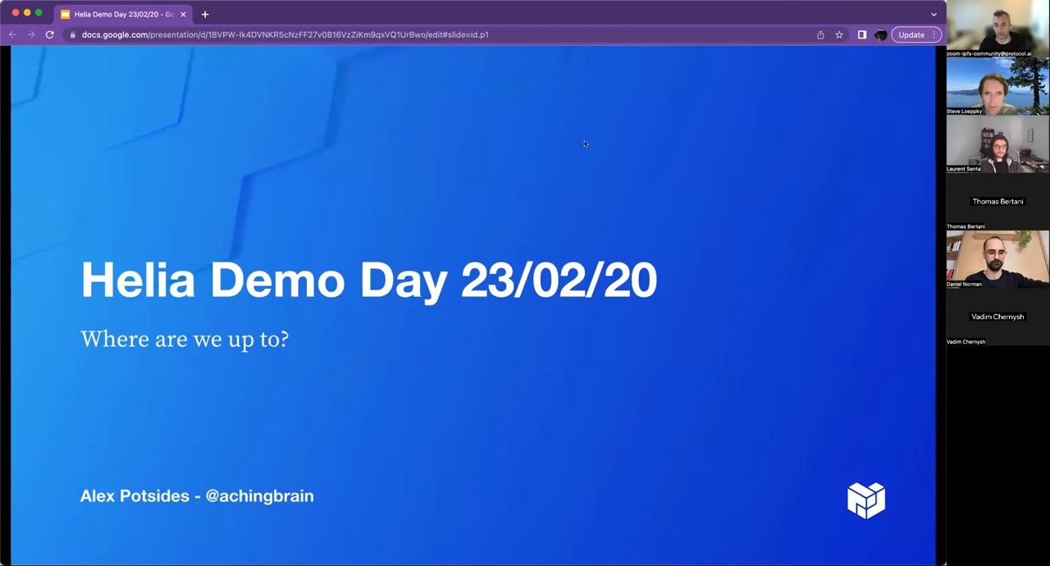
mouse_move(334, 203)
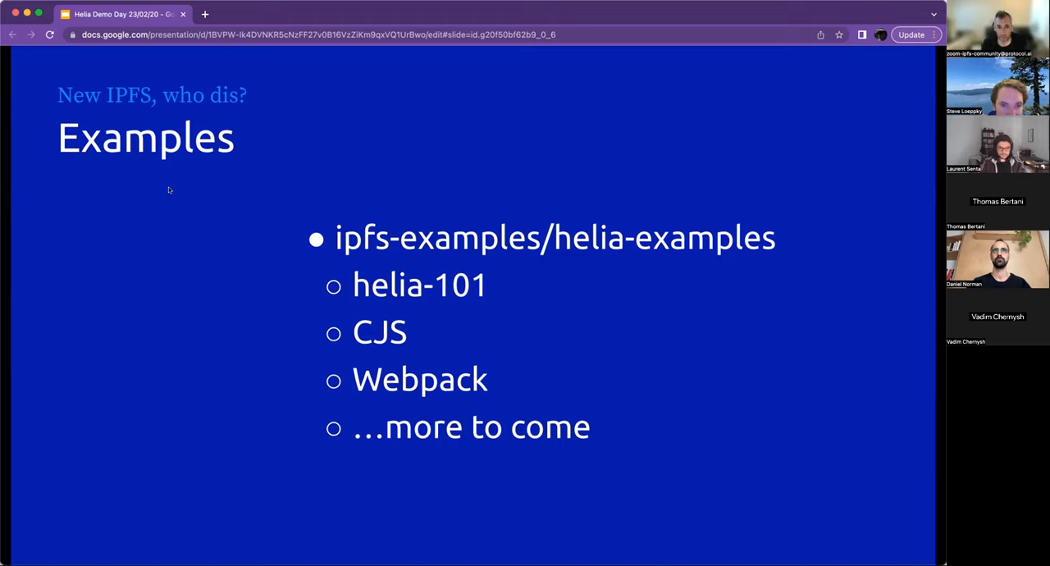
mouse_move(246, 253)
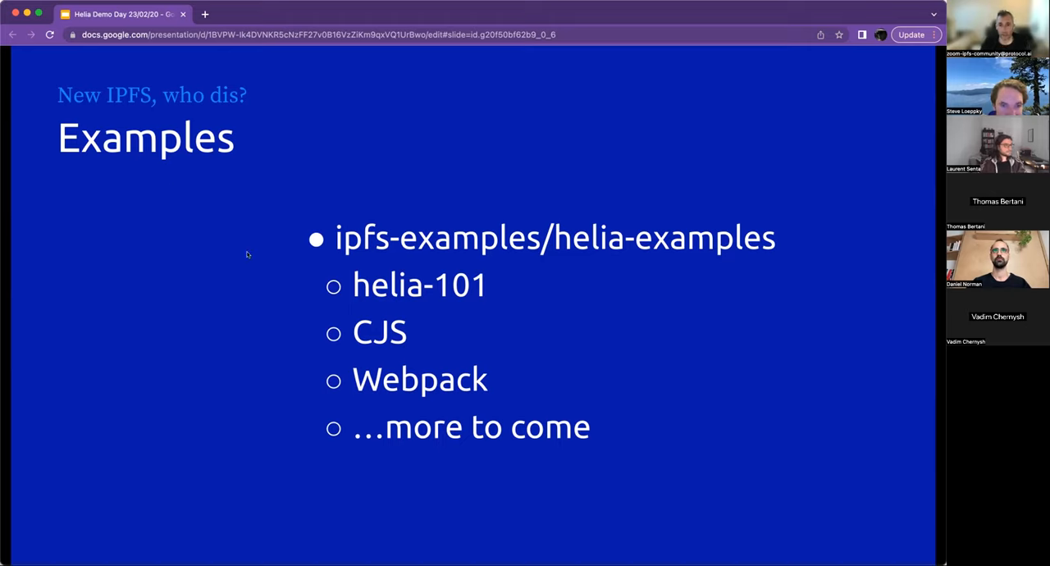
mouse_move(233, 262)
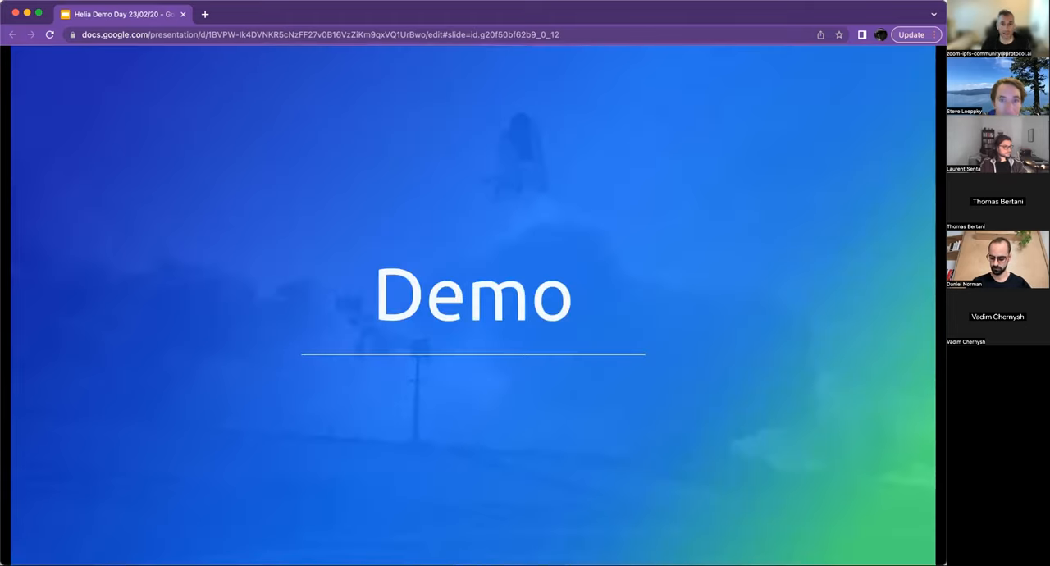
Enter the github.com ipfs-examples/helia-examples URL in the address bar
text(github.com/ipfs/js-ipfs)
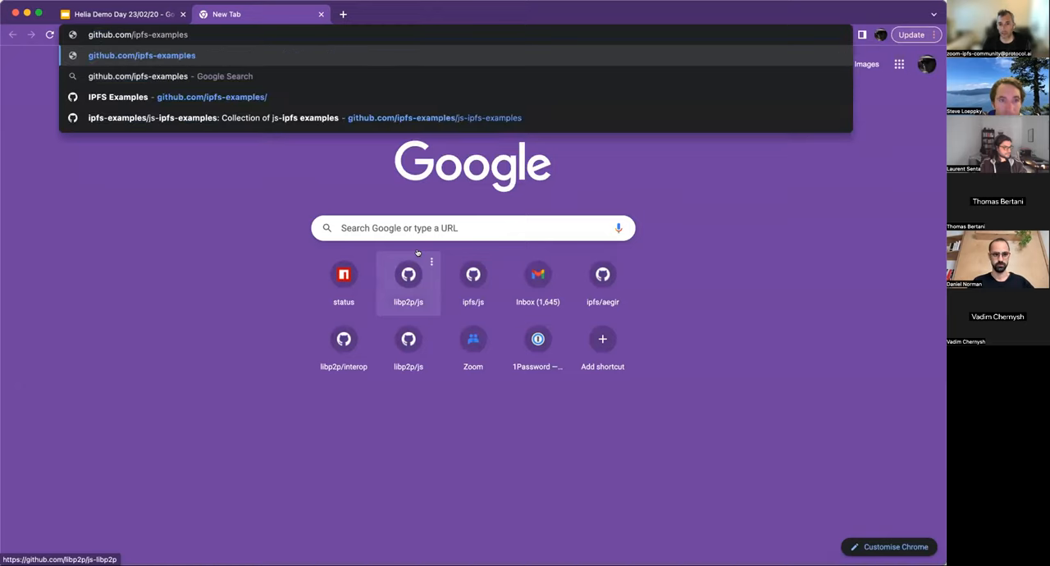
text(/helia-examples)
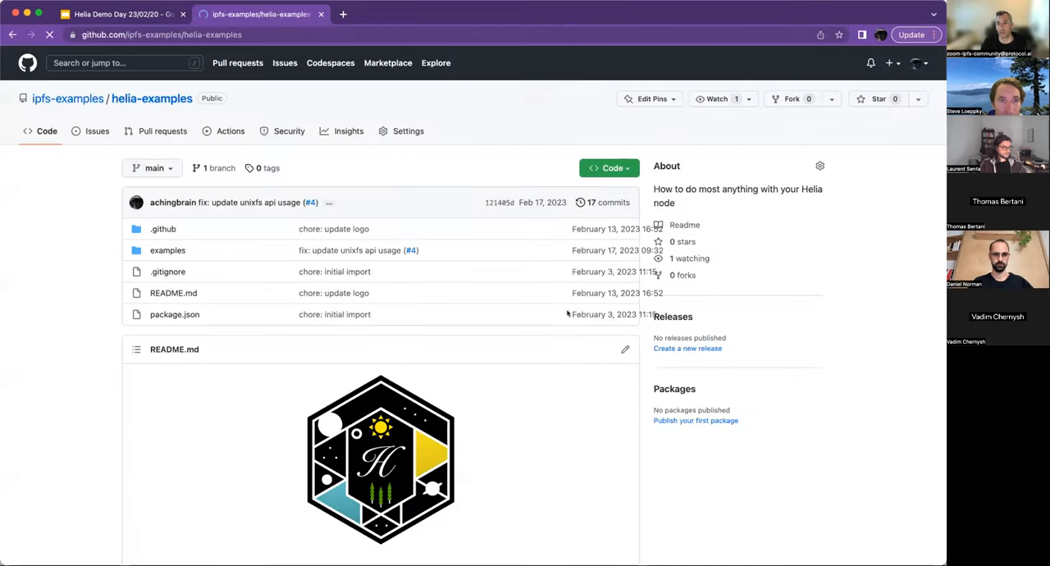
Browse into examples/helia-cjs and read its index.js file
scroll(down, 3)
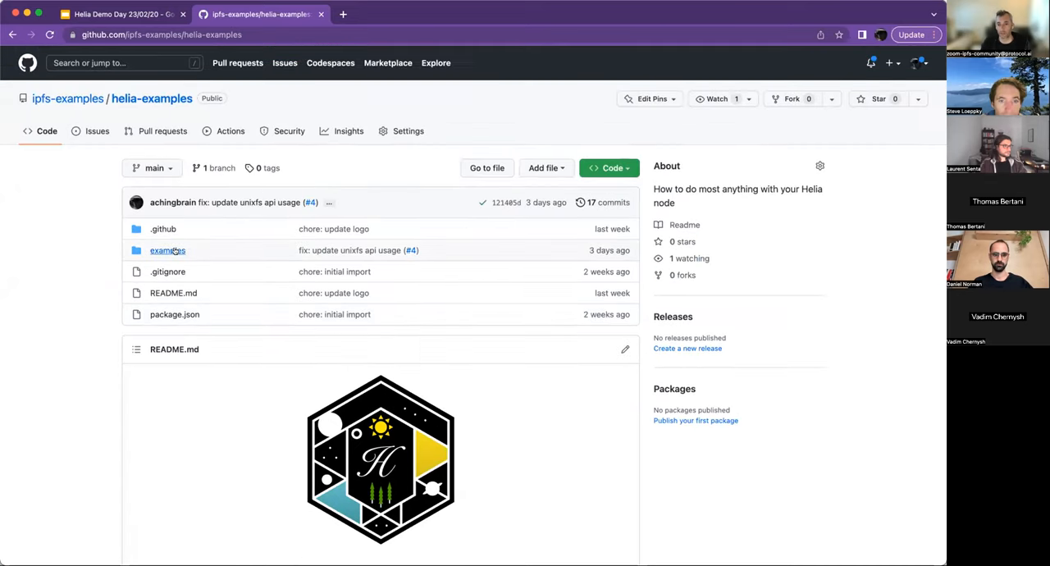
click(167, 249)
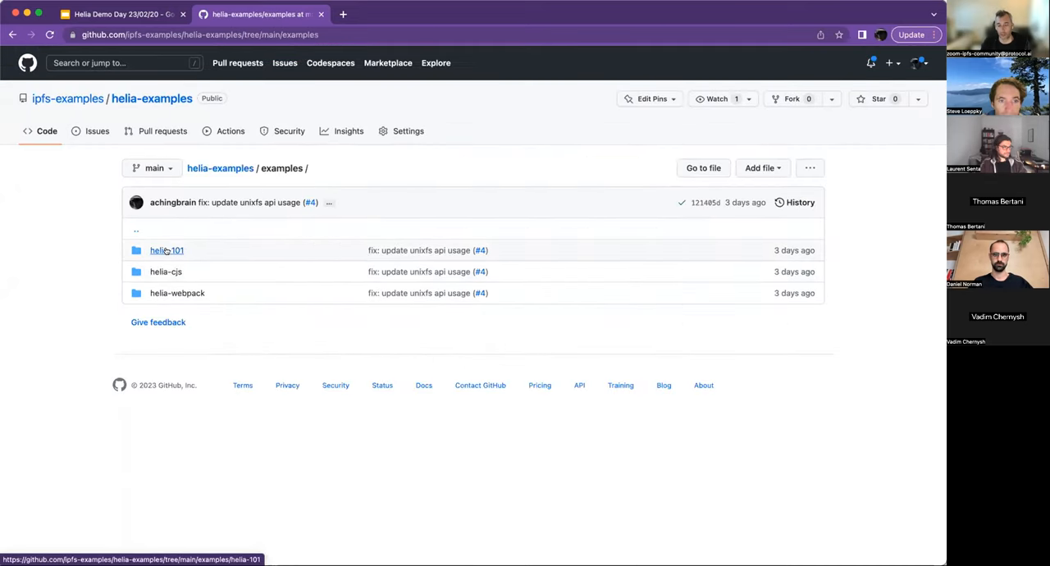
click(166, 272)
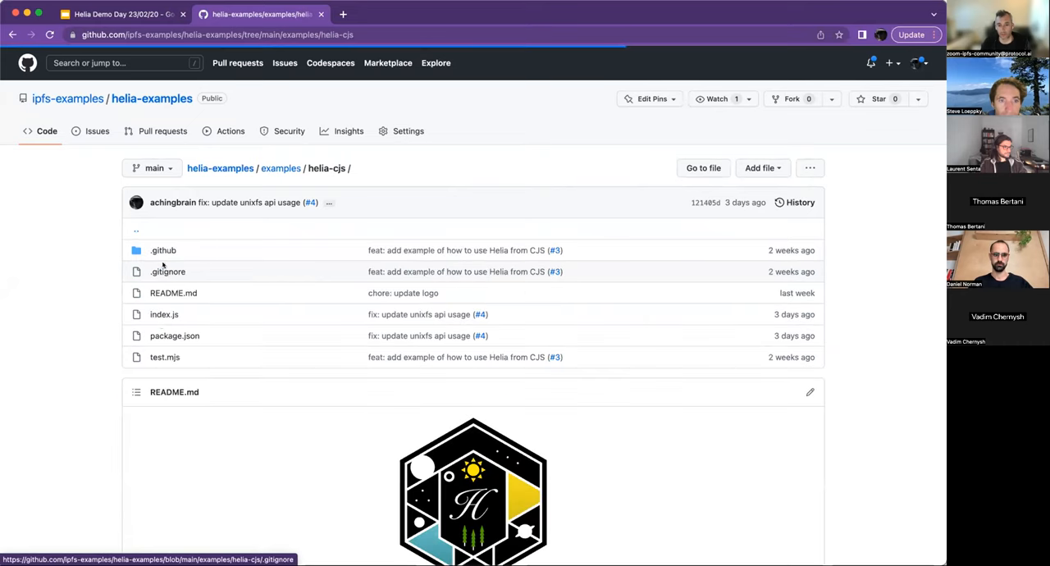
click(164, 315)
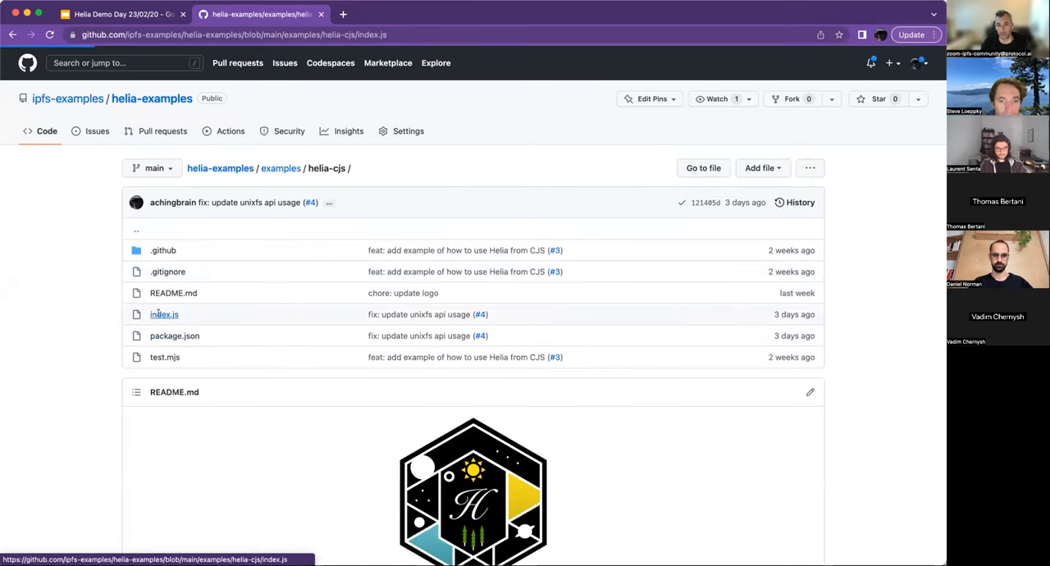
click(164, 315)
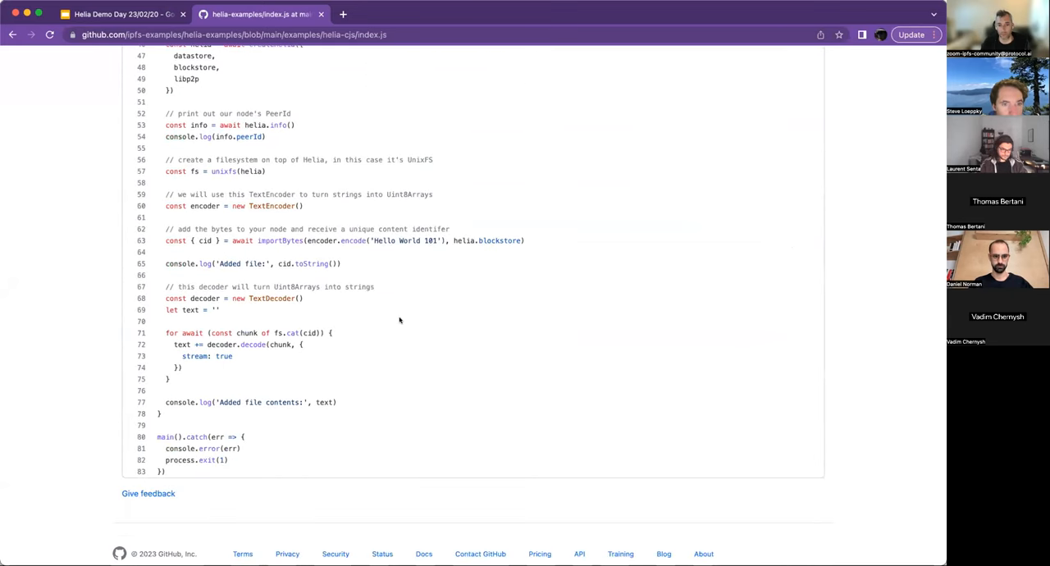
scroll(up, 3)
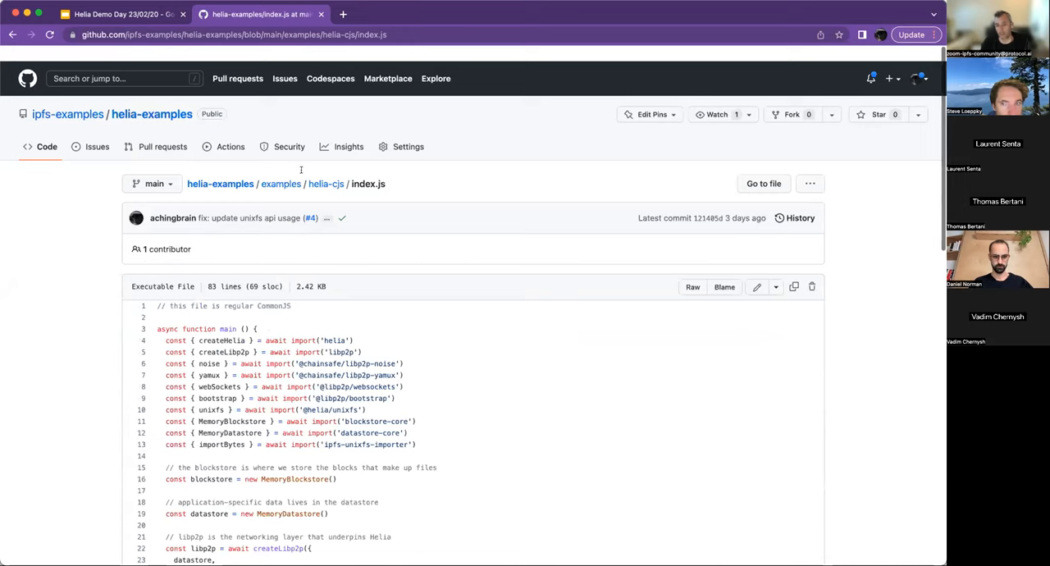
View test.mjs in helia-cjs, then return up to the examples folder listing
click(325, 184)
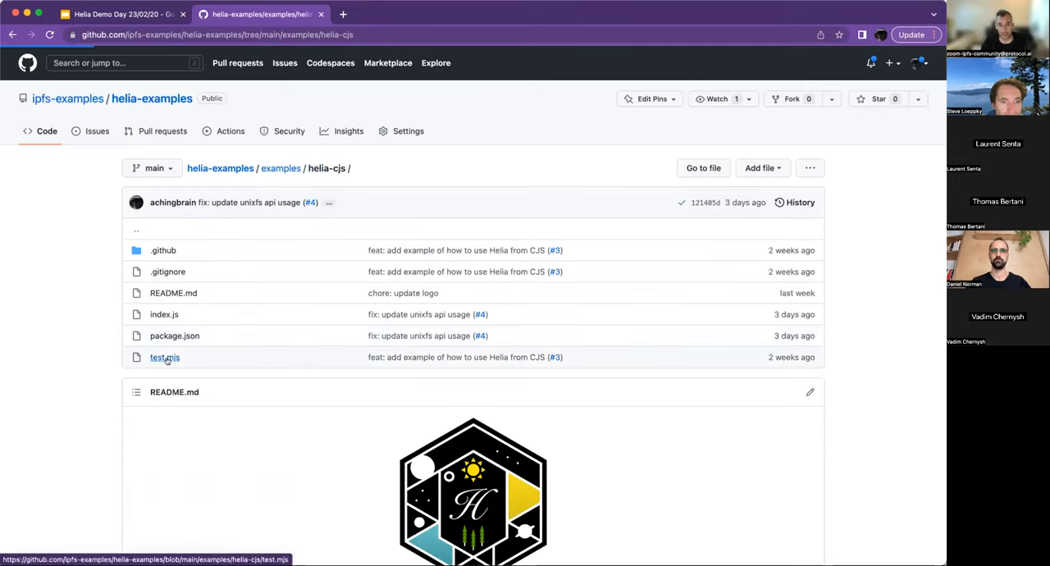
click(164, 358)
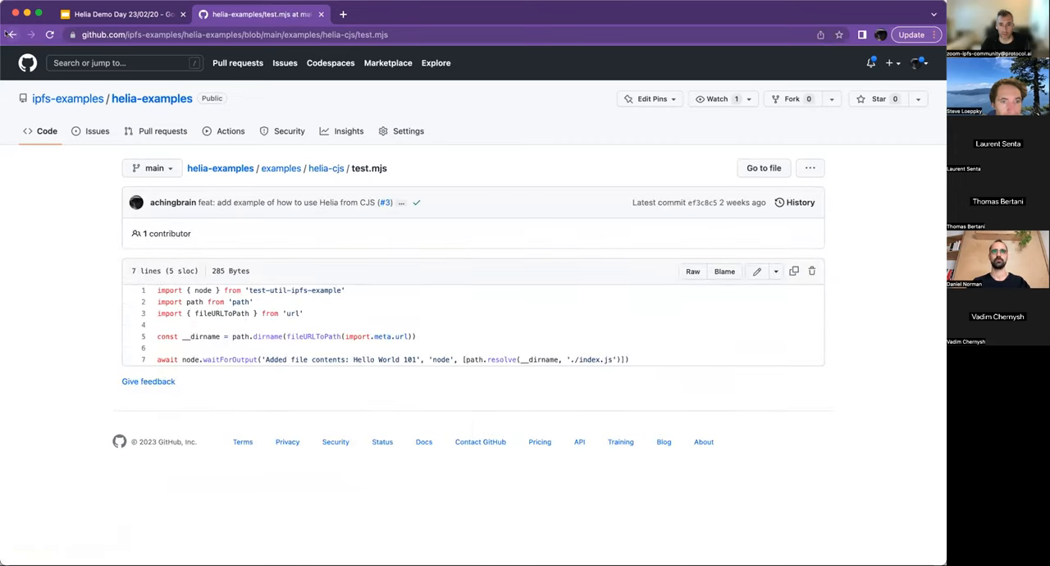
click(325, 167)
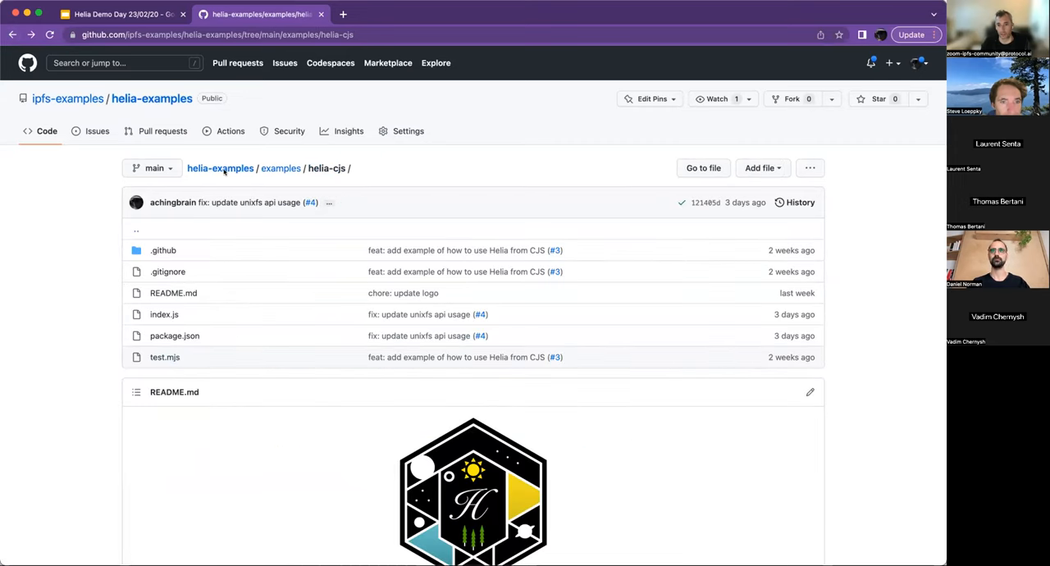
click(280, 167)
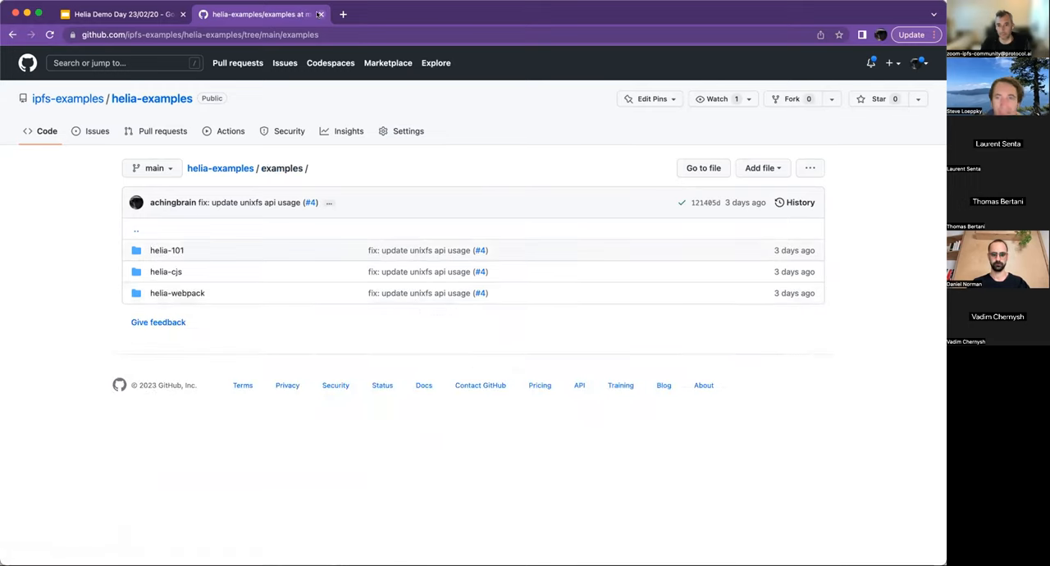
click(118, 14)
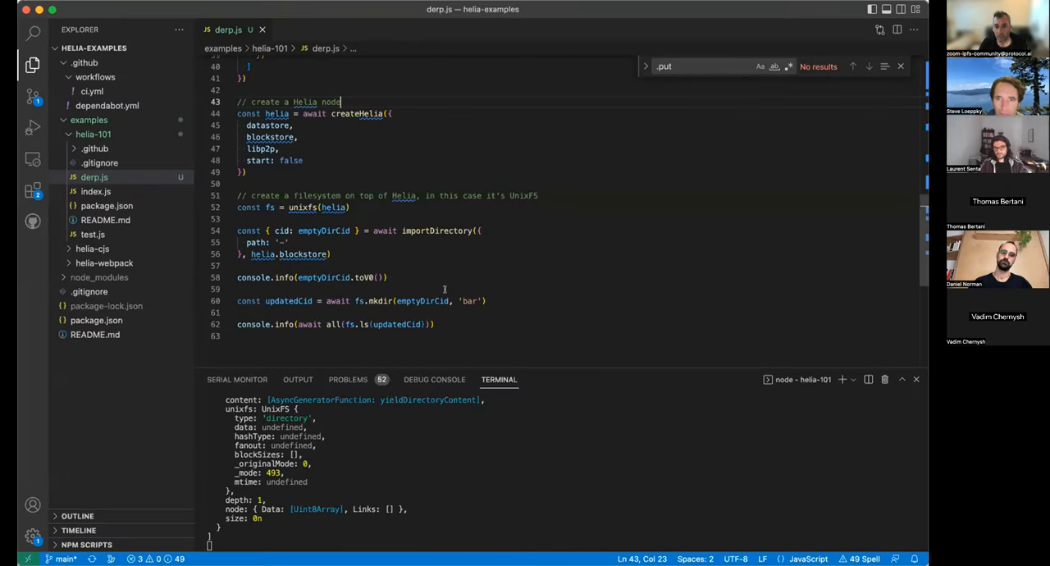
Delete the three console logging lines near the end of derp.js
drag(236, 277, 434, 325)
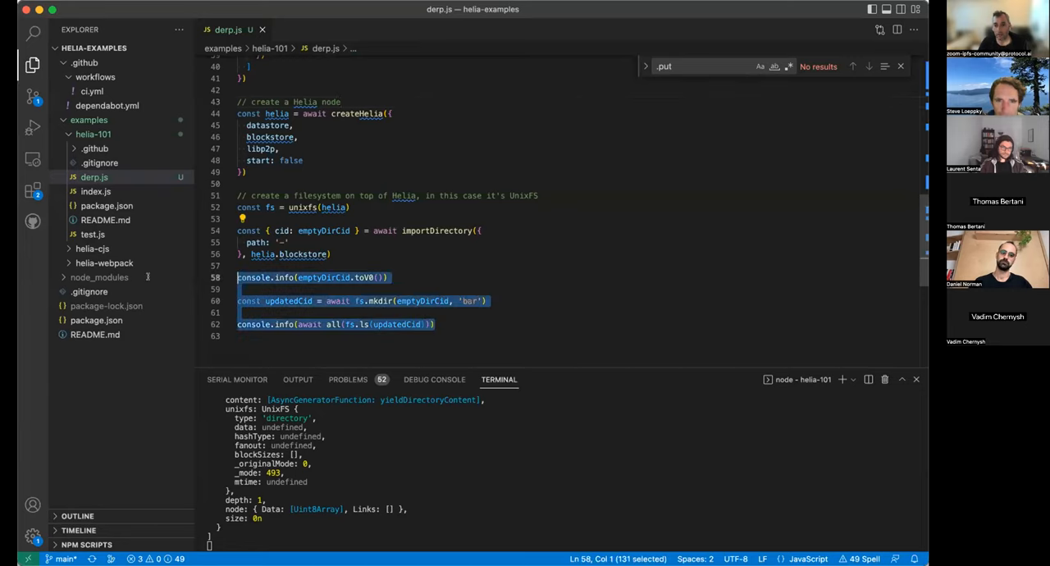
key(Delete)
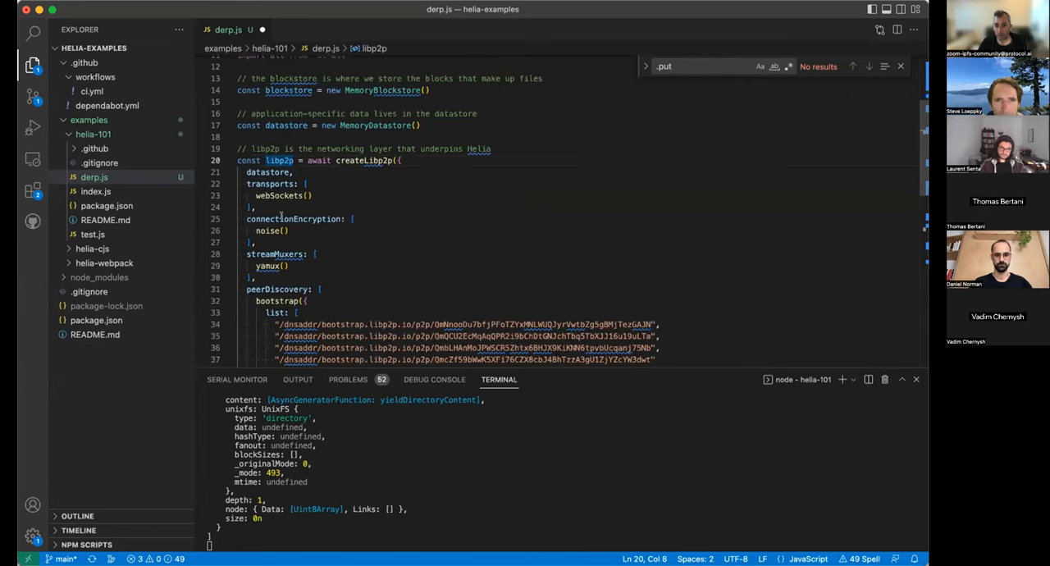
scroll(down, 3)
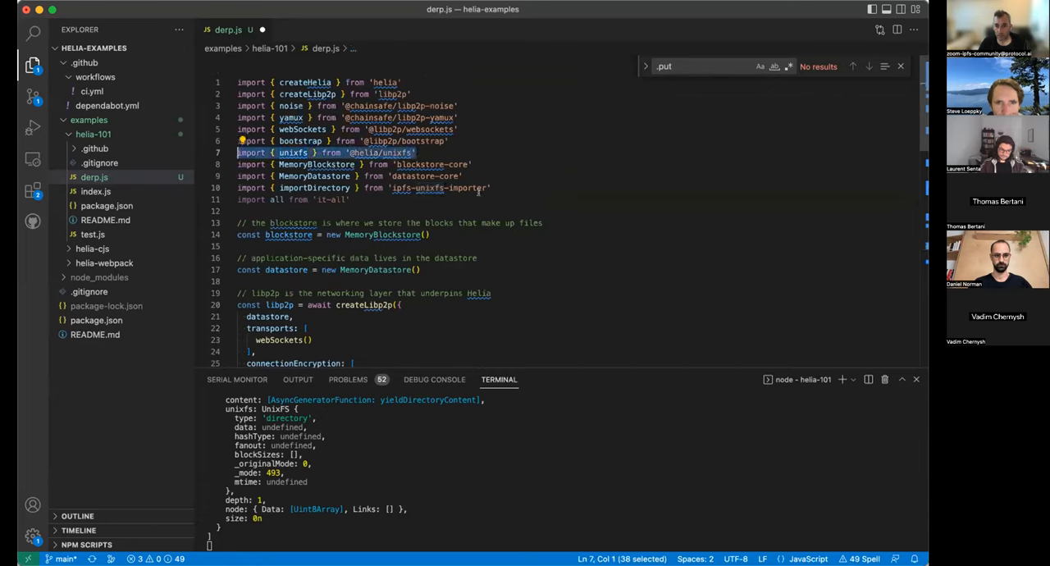
mouse_move(673, 217)
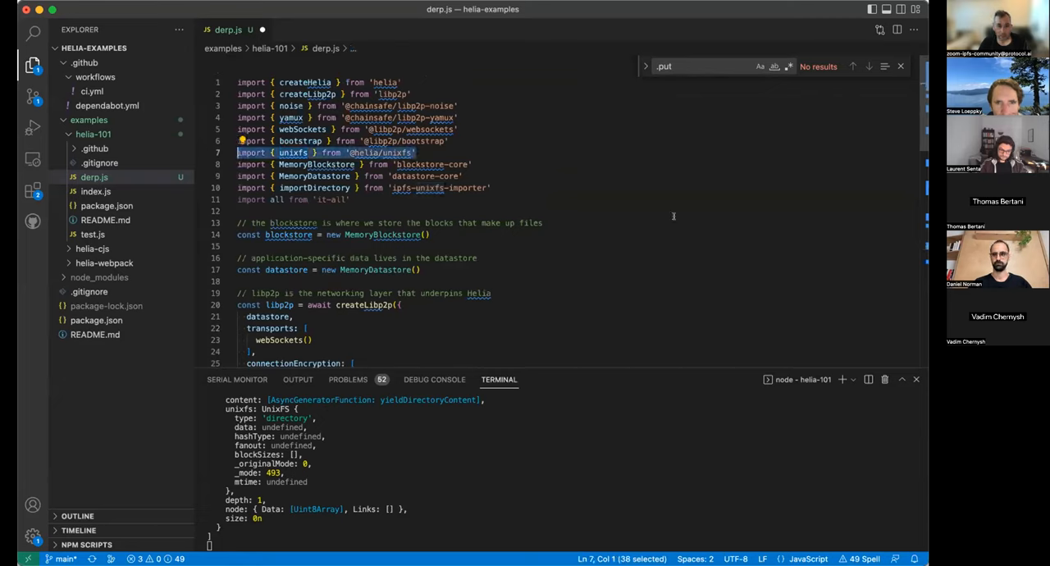
scroll(down, 3)
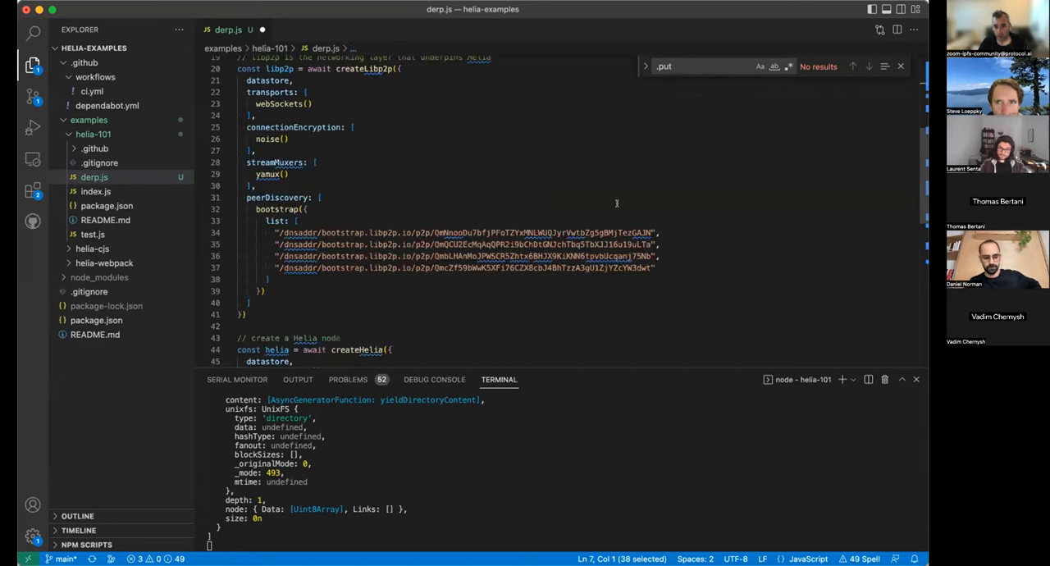
scroll(down, 3)
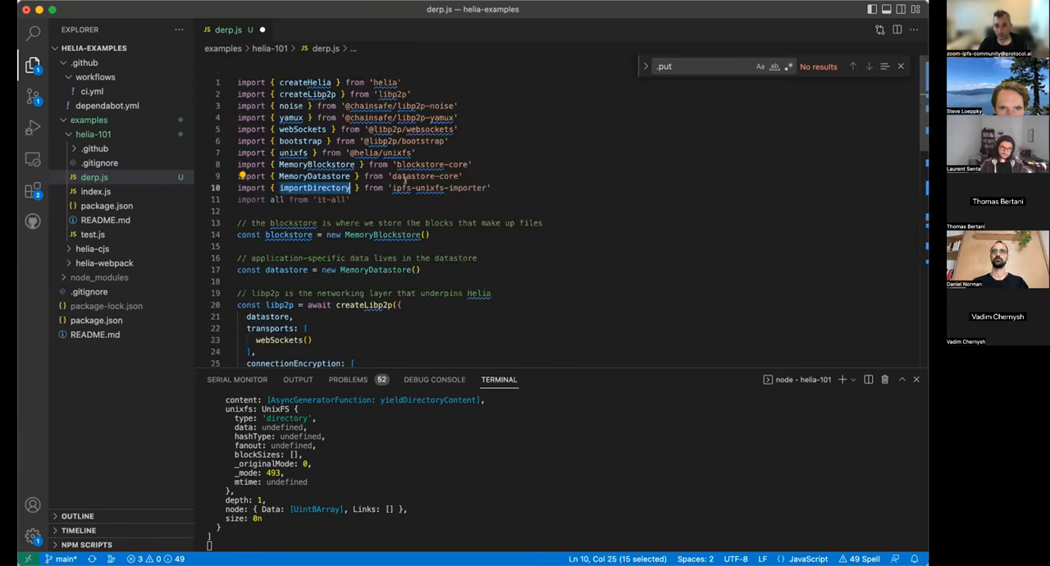
Delete the mkdir and listing lines, leaving the toV0 CID log
scroll(down, 3)
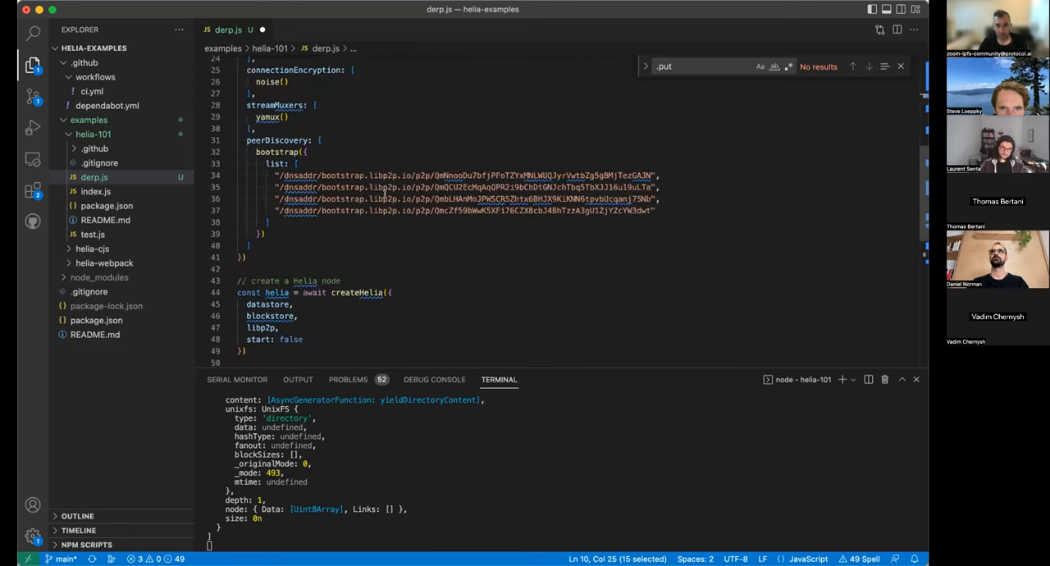
scroll(down, 3)
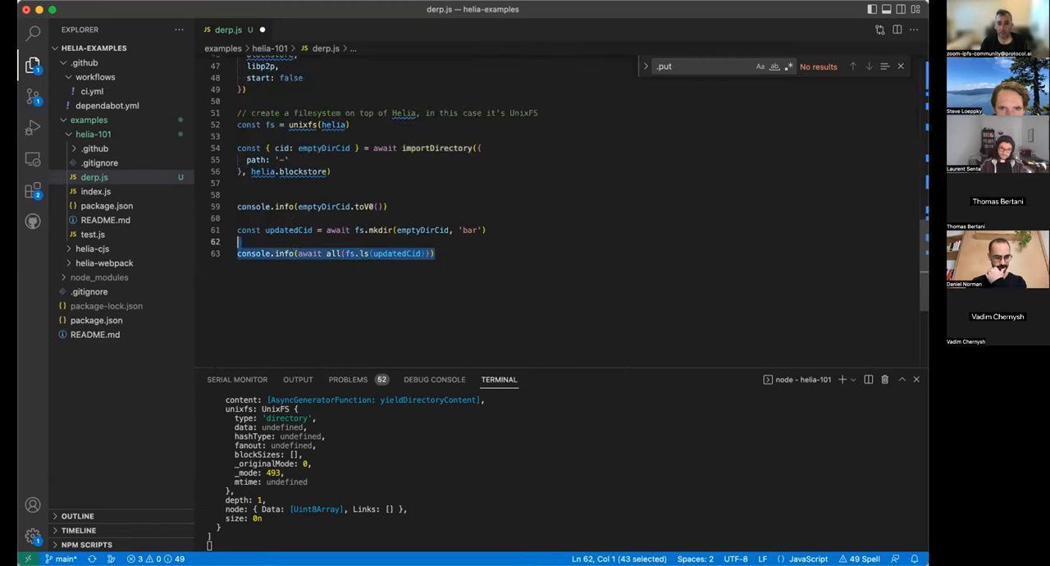
key(Backspace)
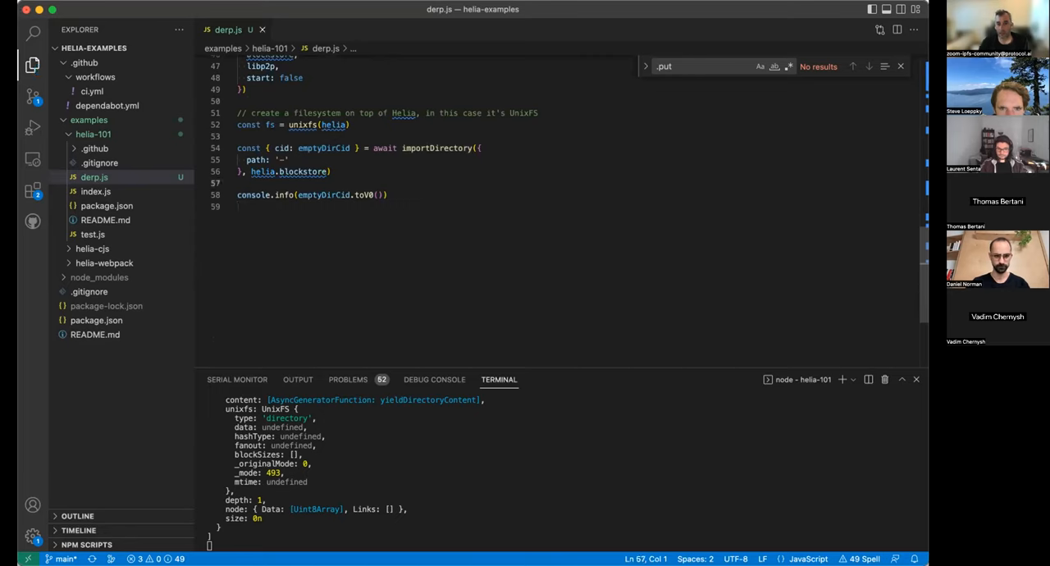
double_click(361, 193)
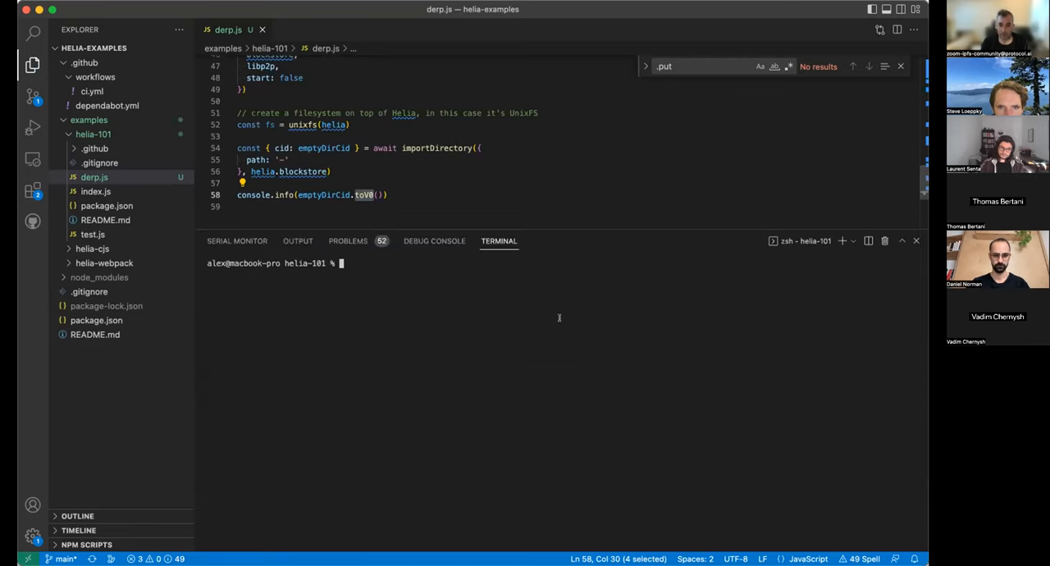
Run node derp.js, inspect the printed v0 CID, then stop the script with Ctrl+C
text(node derp.js)
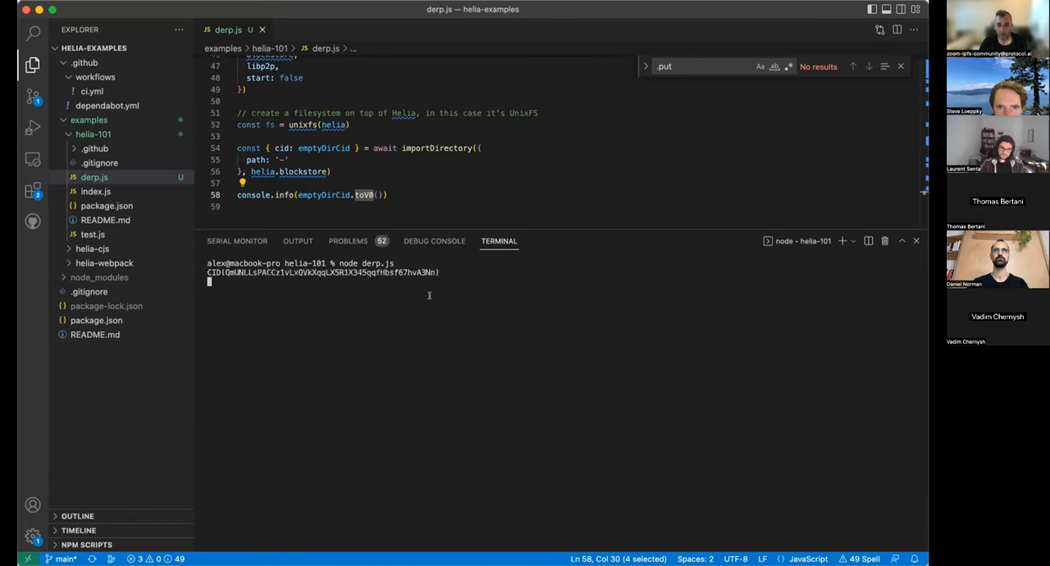
drag(224, 273, 439, 272)
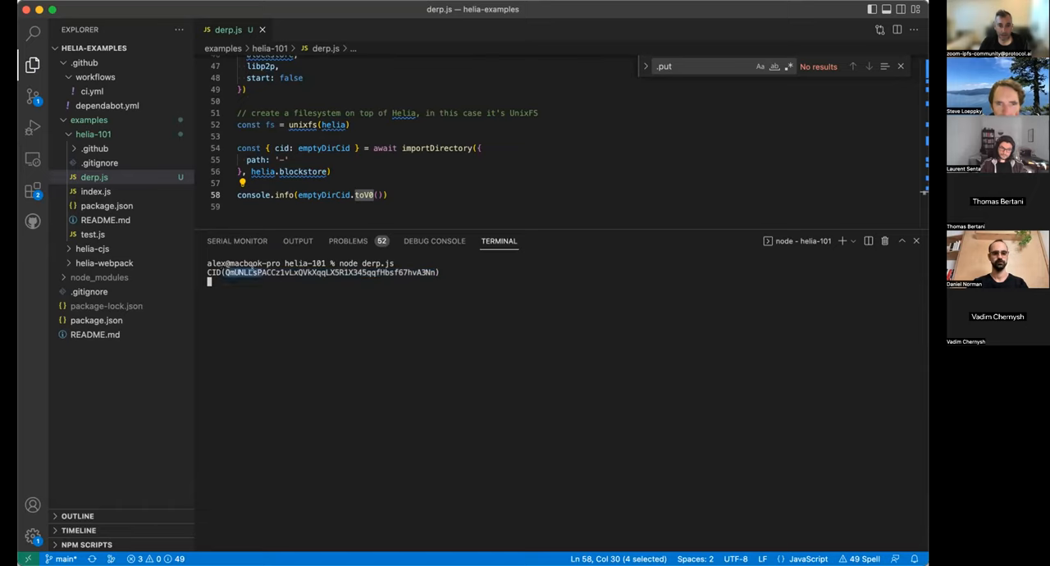
mouse_move(565, 233)
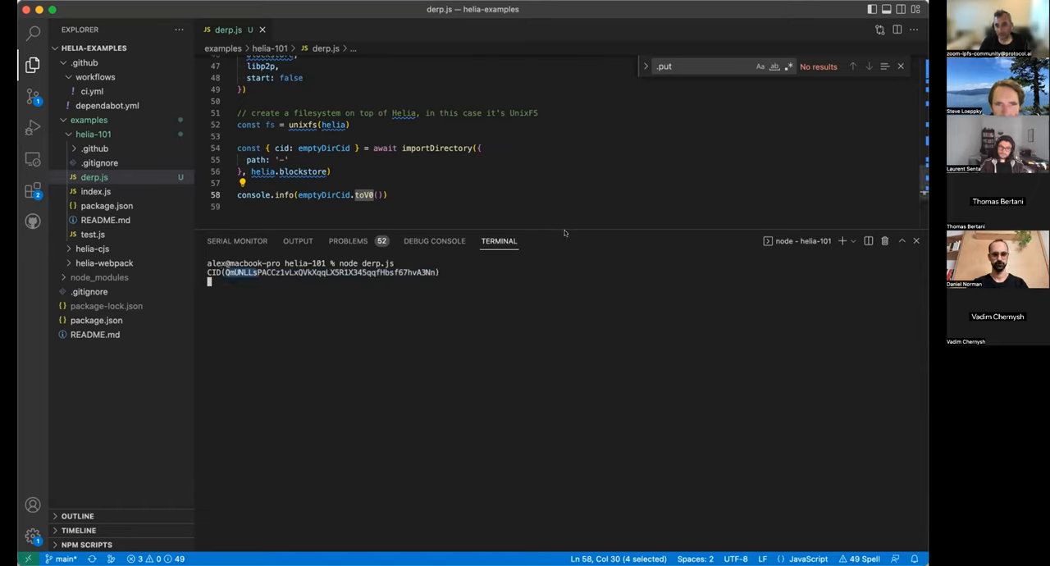
key(ctrl+c)
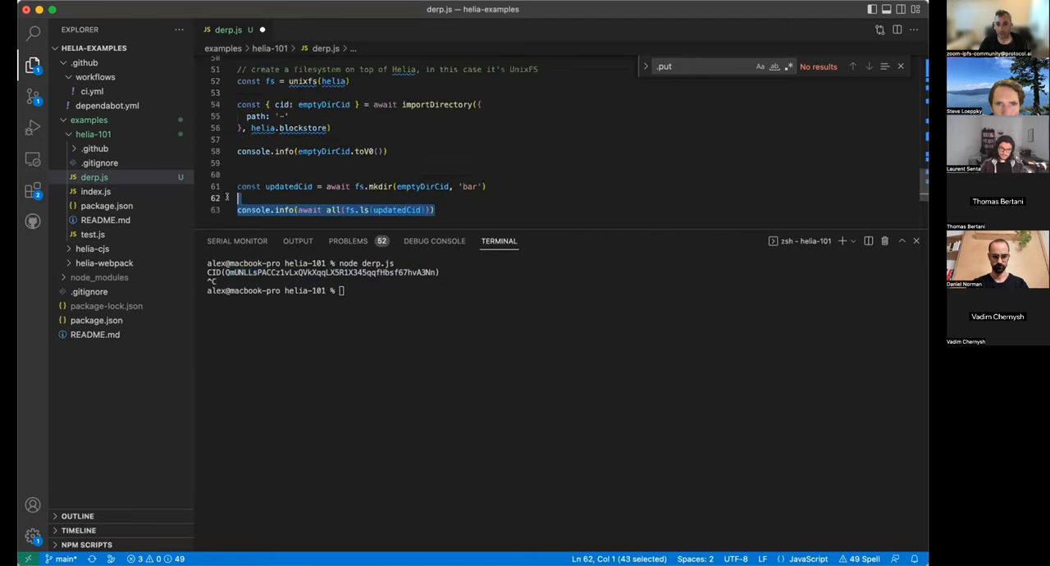
Rewrite the listing line as console.info(await all(fs.ls(updatedCid)))
key(Backspace)
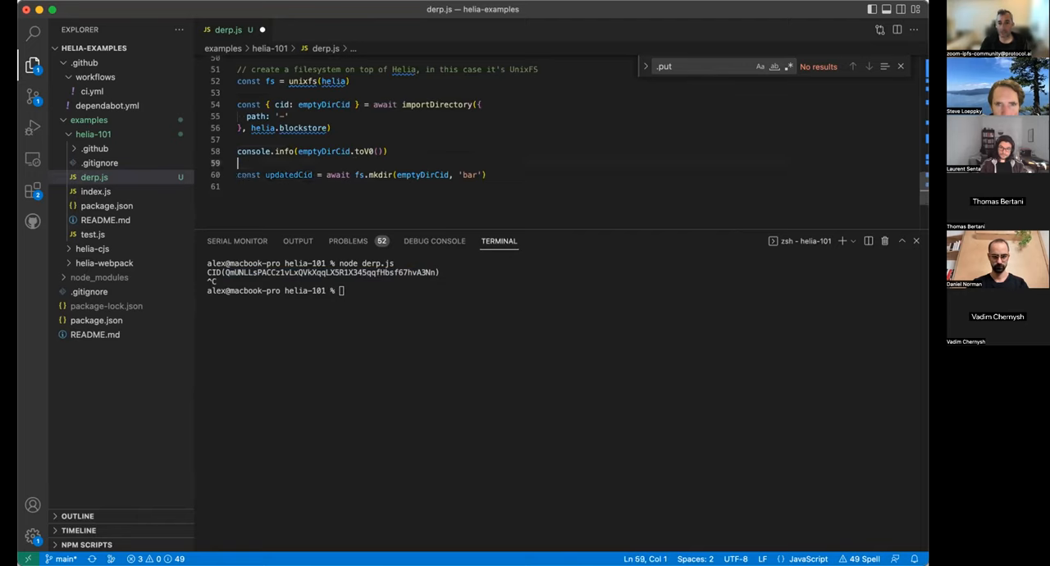
double_click(422, 173)
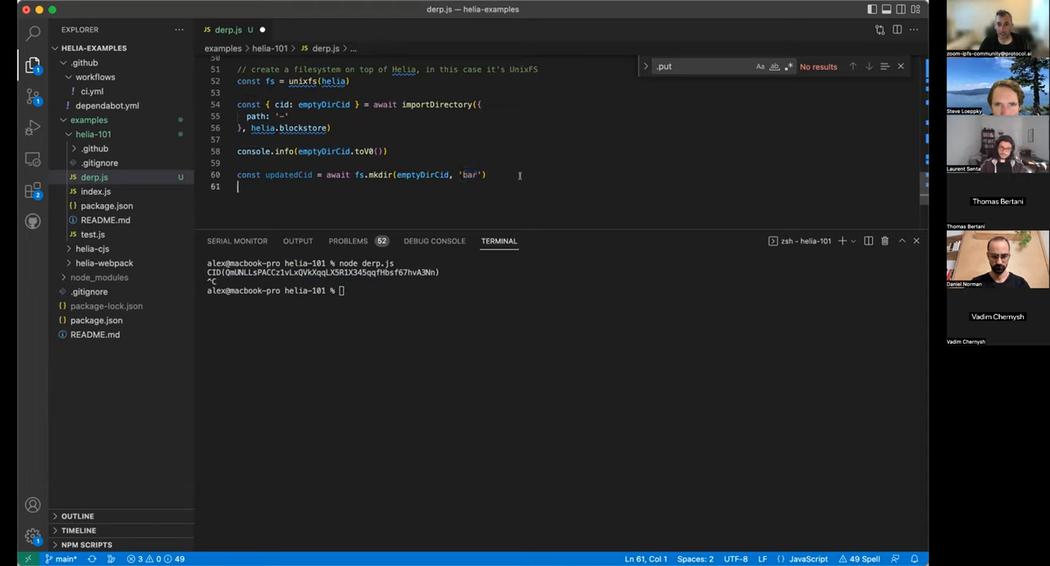
text(console.info(await all(fs.ls(updatedCid))))
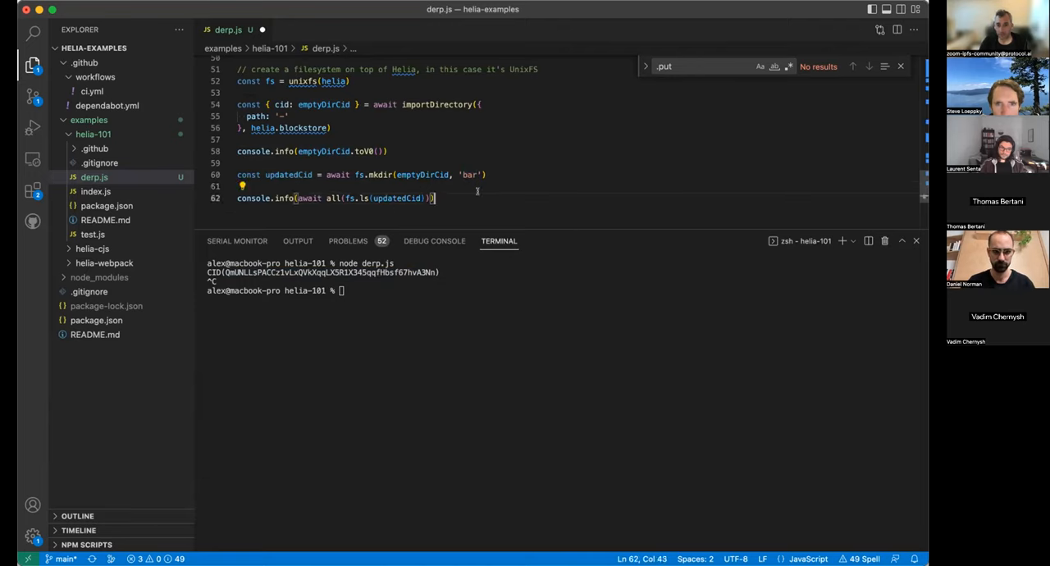
Rerun node derp.js and inspect the empty directory CID and the bar entry path
text(node derp.js)
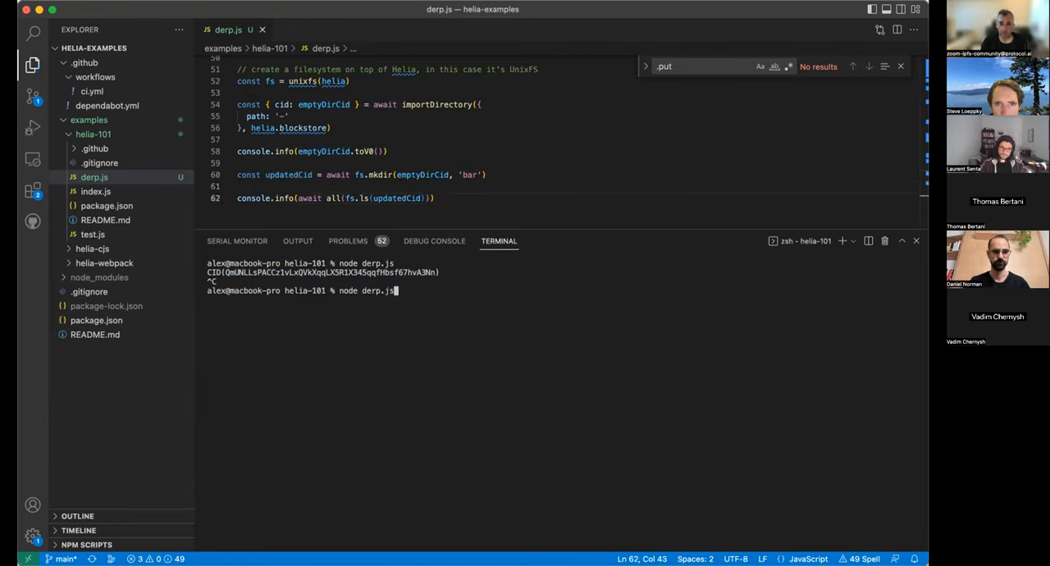
key(Enter)
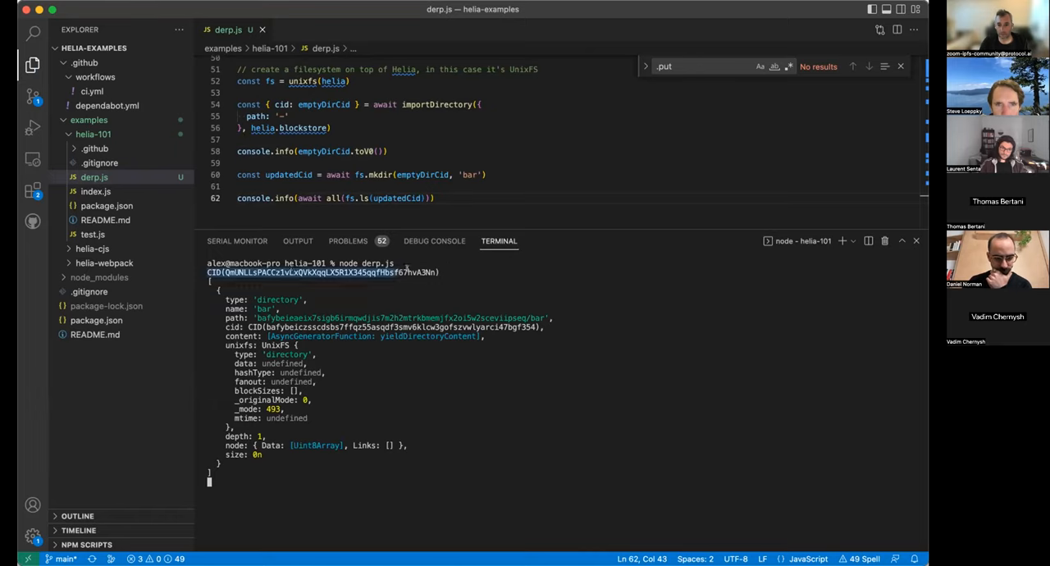
double_click(321, 273)
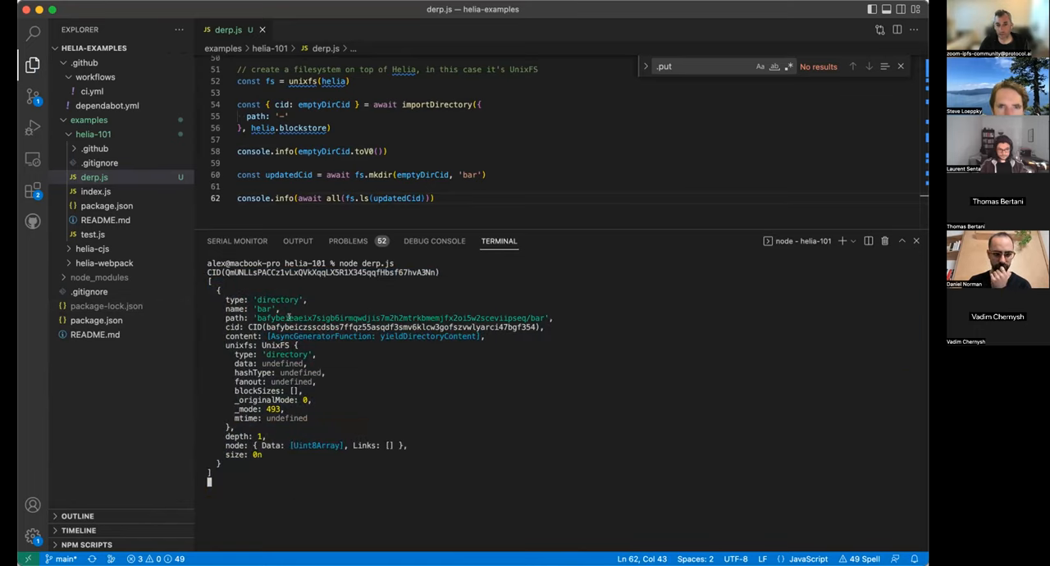
double_click(279, 298)
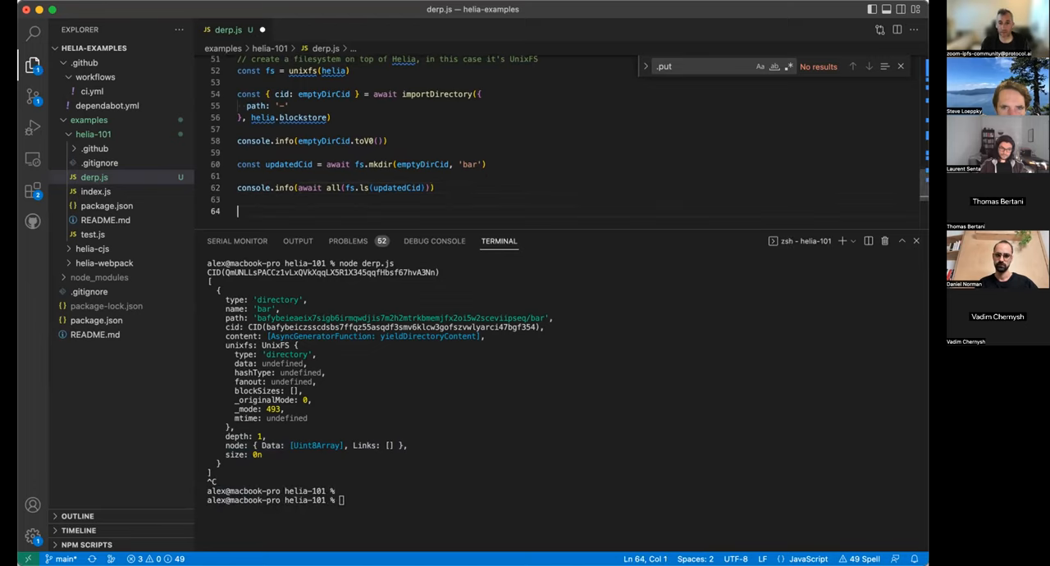
Add const fileCid = await importBytes(Uint8Array.from([0, 1, 2]), helia.blockstore) and import importBytes
text(const)
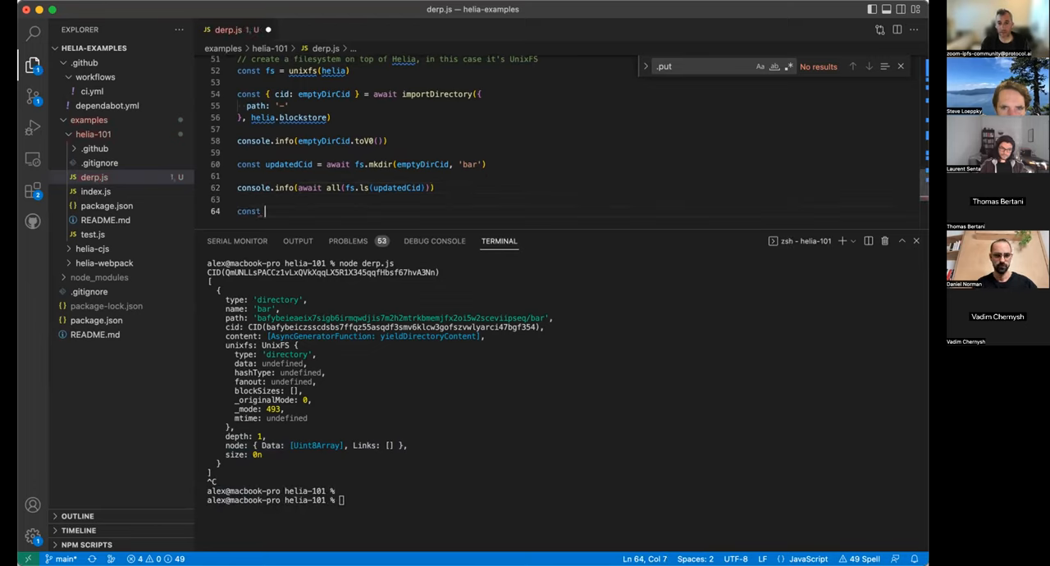
text(fileCid = await)
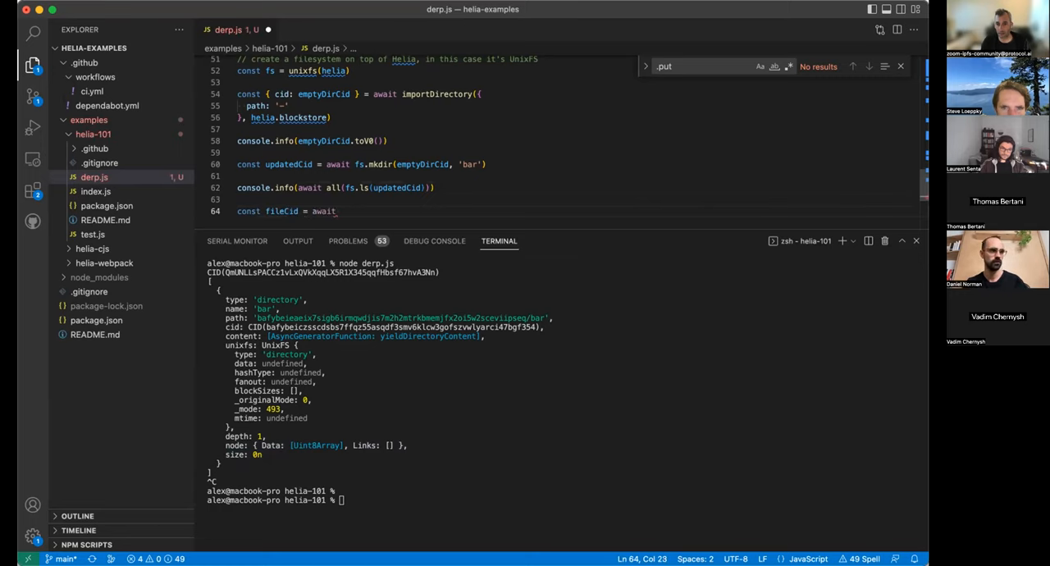
text(import)
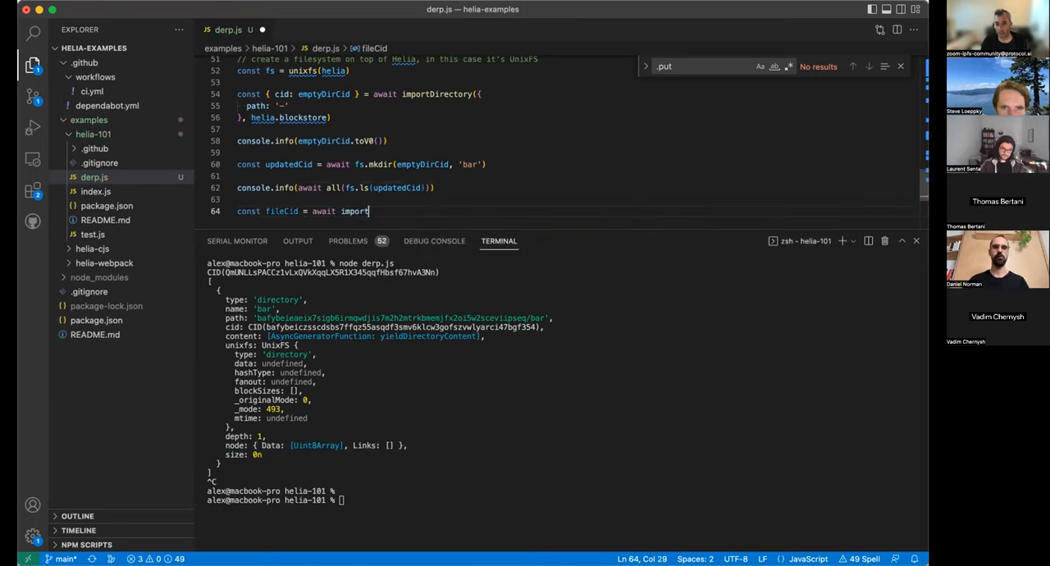
text(Bytes())
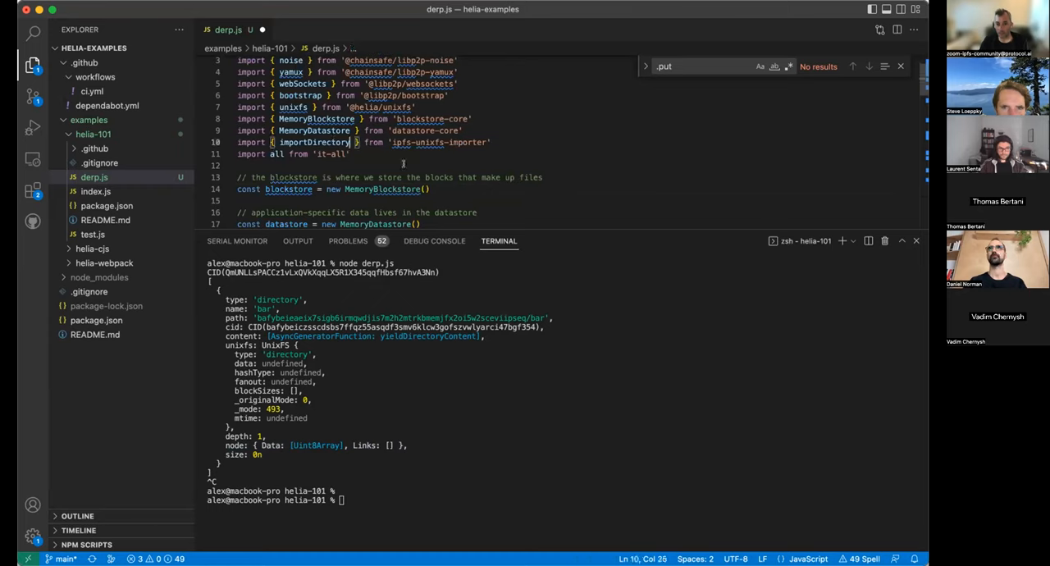
text(, importBytes)
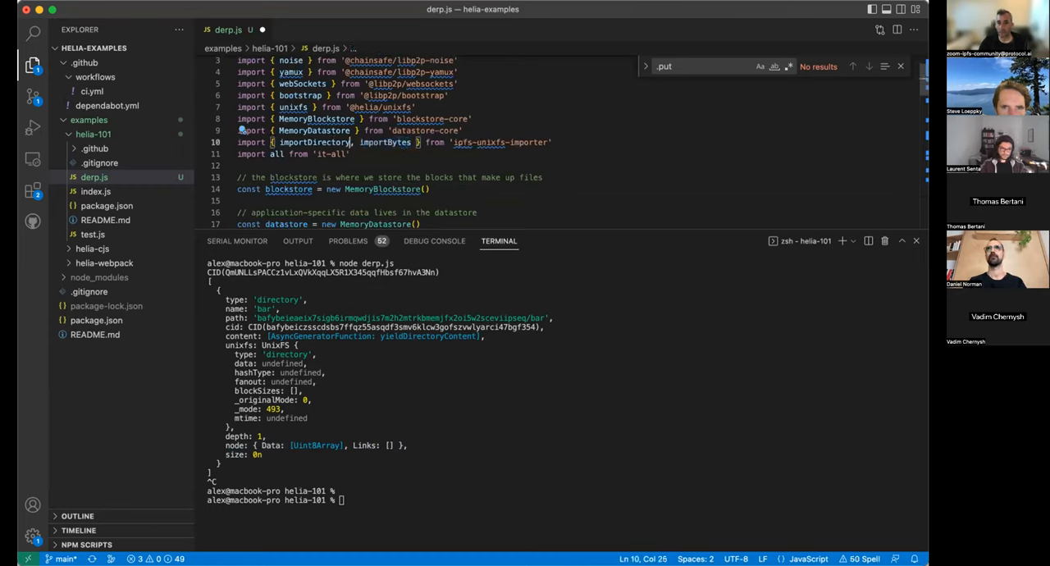
scroll(down, 3)
text(const fileCid = await importBytes(Uin)
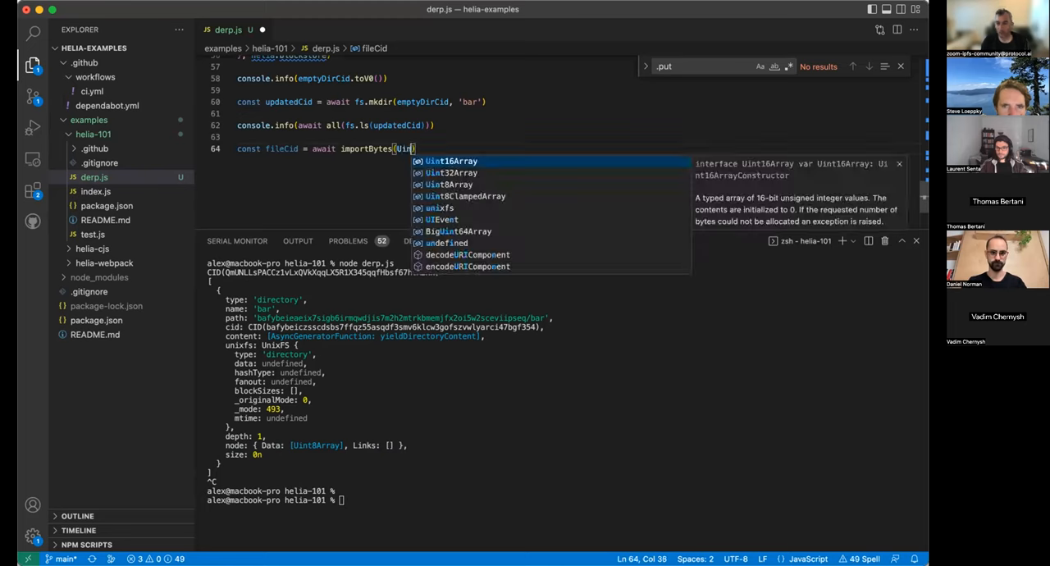
text(8Arra)
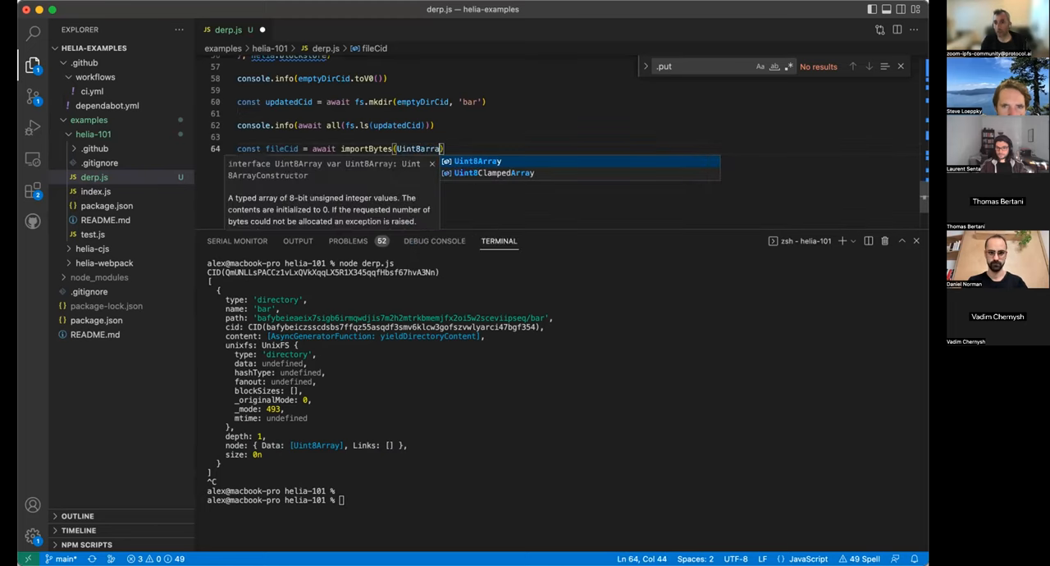
text(.from())
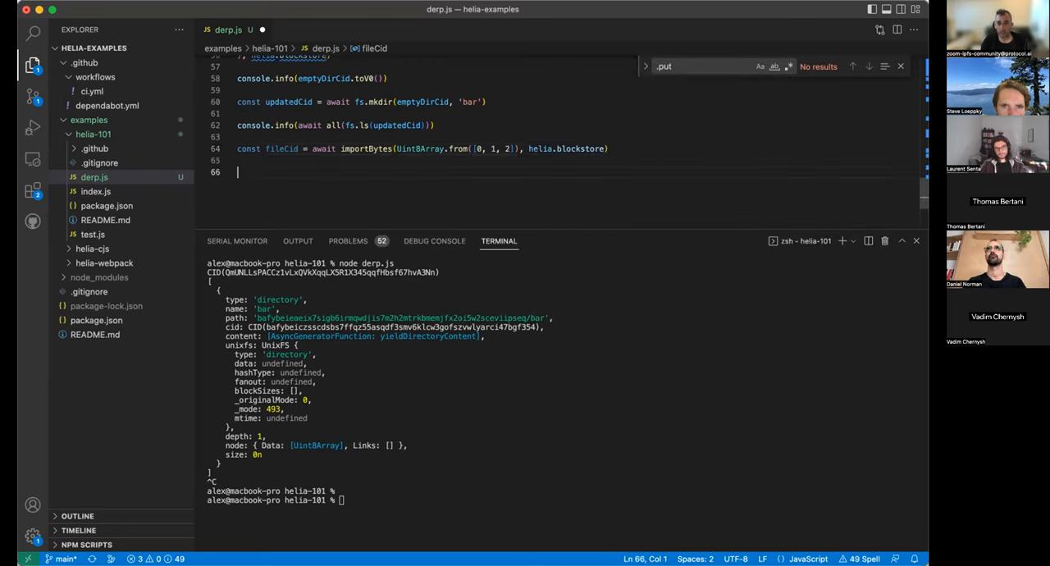
Log the result with console.info(fileCid)
text(console.info)
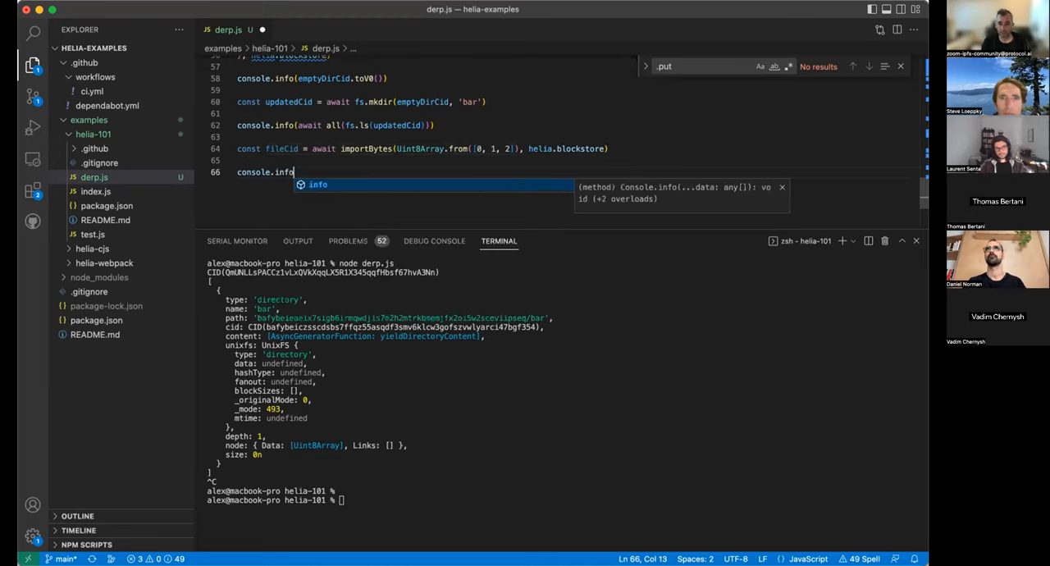
text((fileCid)
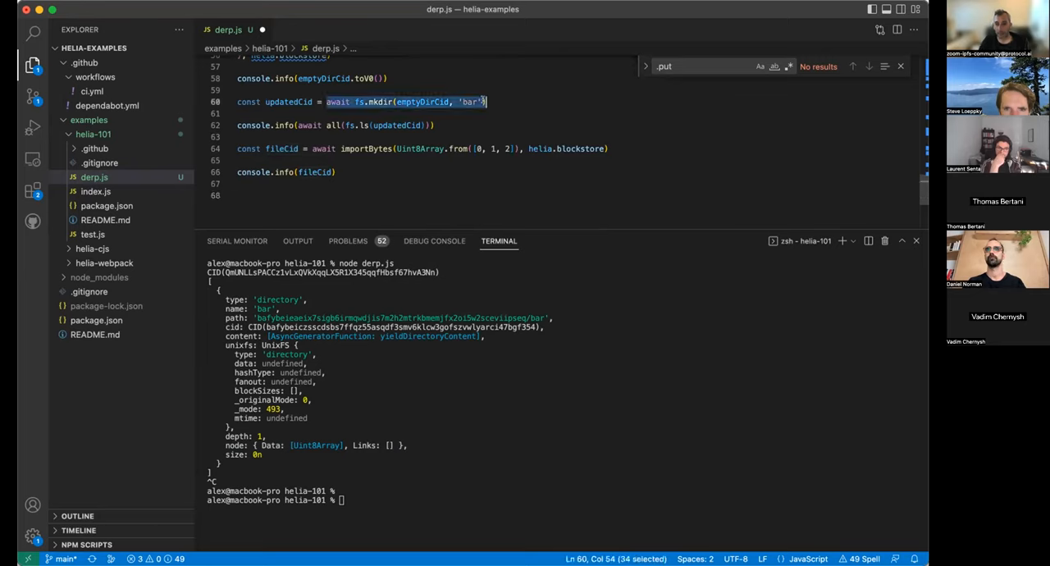
Add const finalDirCid = await fs.cp(fileCid, updatedCid, 'baz.txt')
text(const)
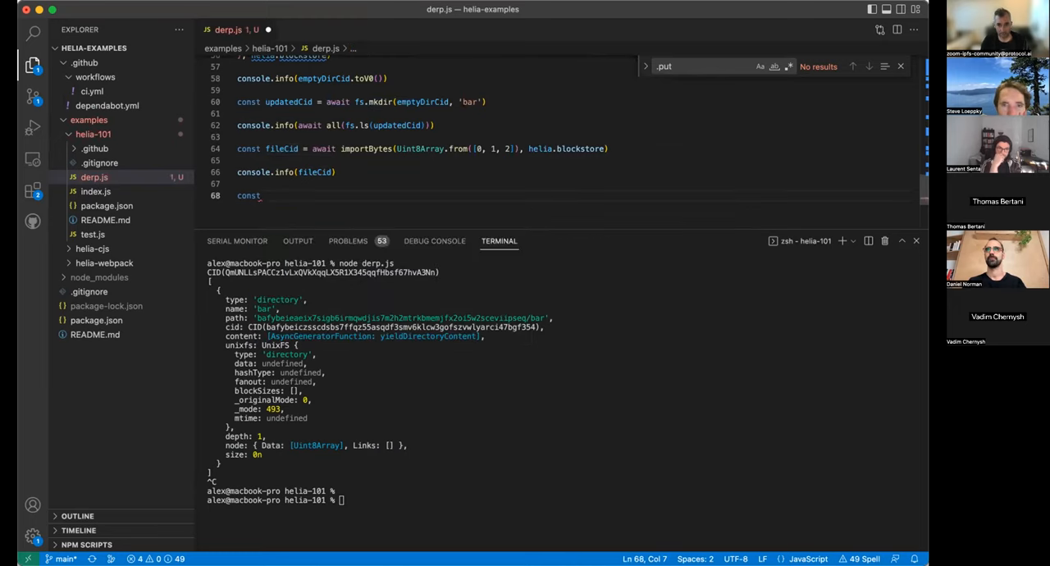
text(finalDirCid = await fs.cp()
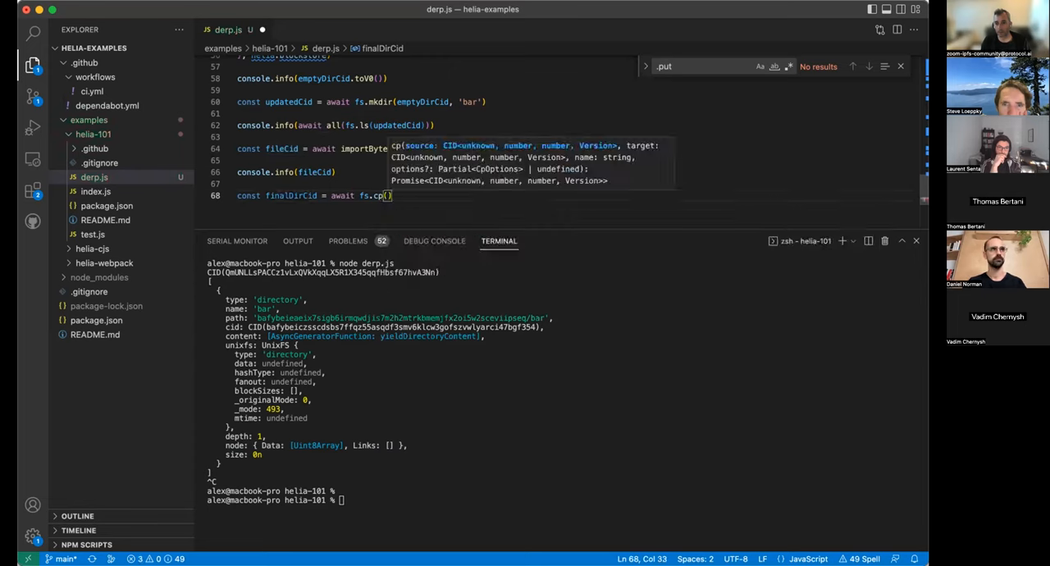
text(fileCid, updatedCid,)
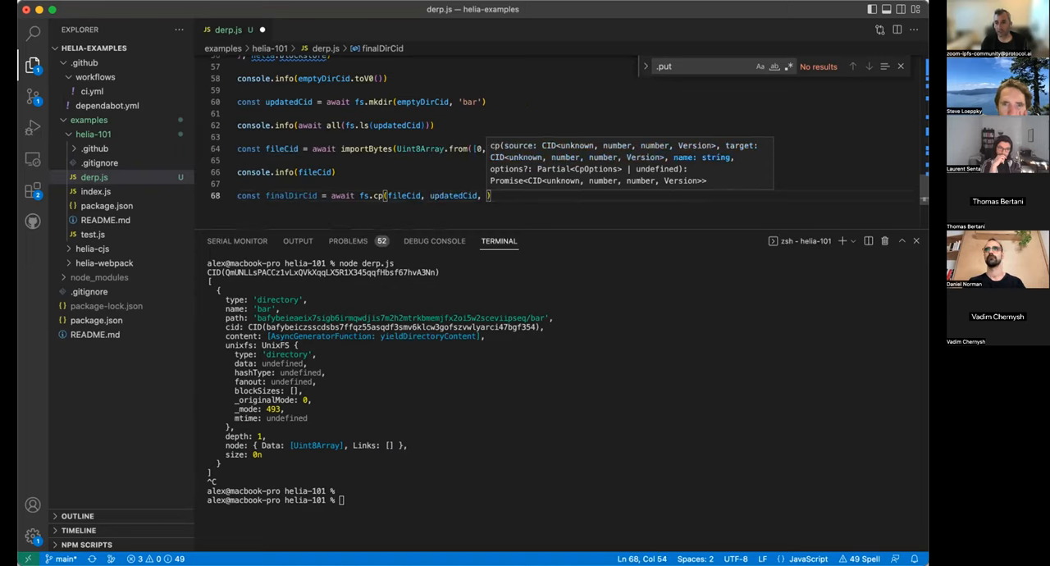
text('')
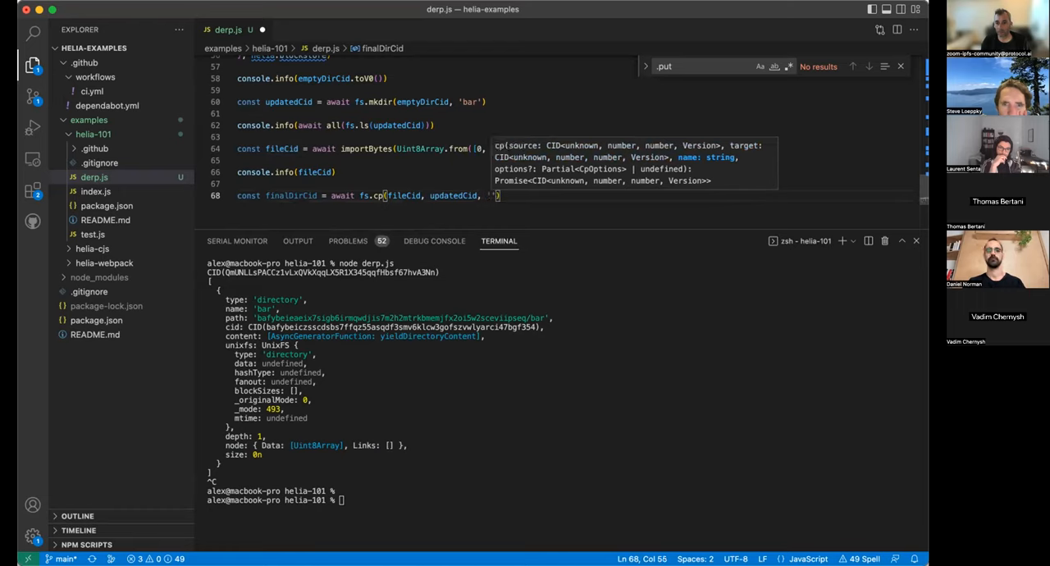
text(bax.tx)
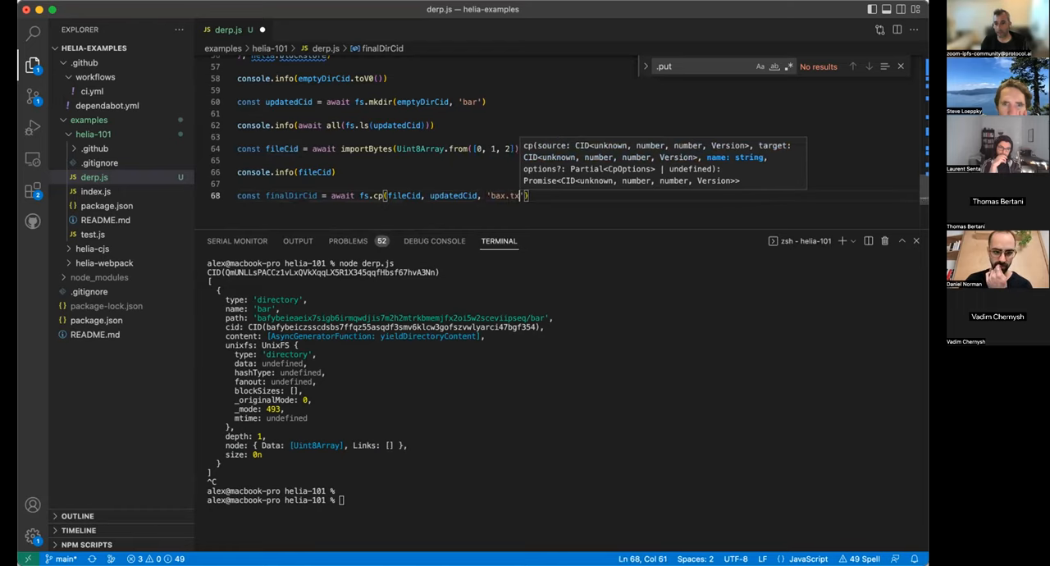
text(baz.txt)
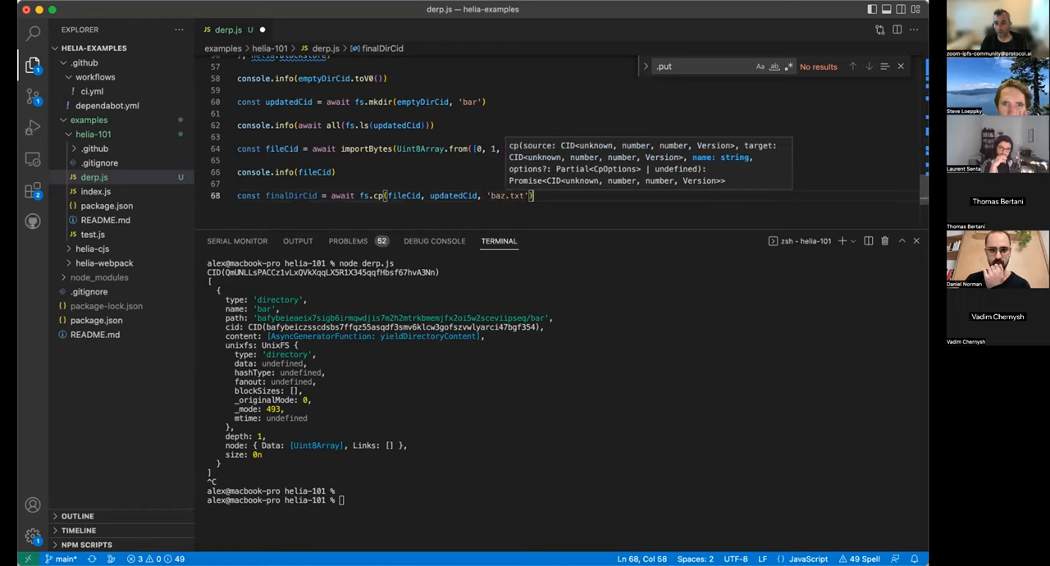
Log console.info(await all(fs.ls(finalDirCid))) and save the script
text(console.info(await all(fs.ls(finalDirCid)
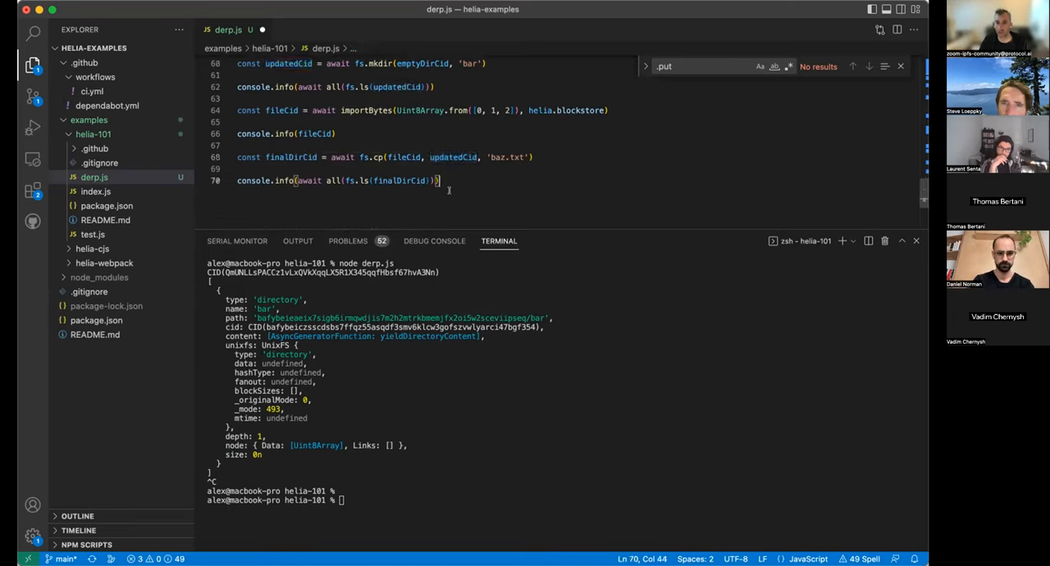
key(Enter)
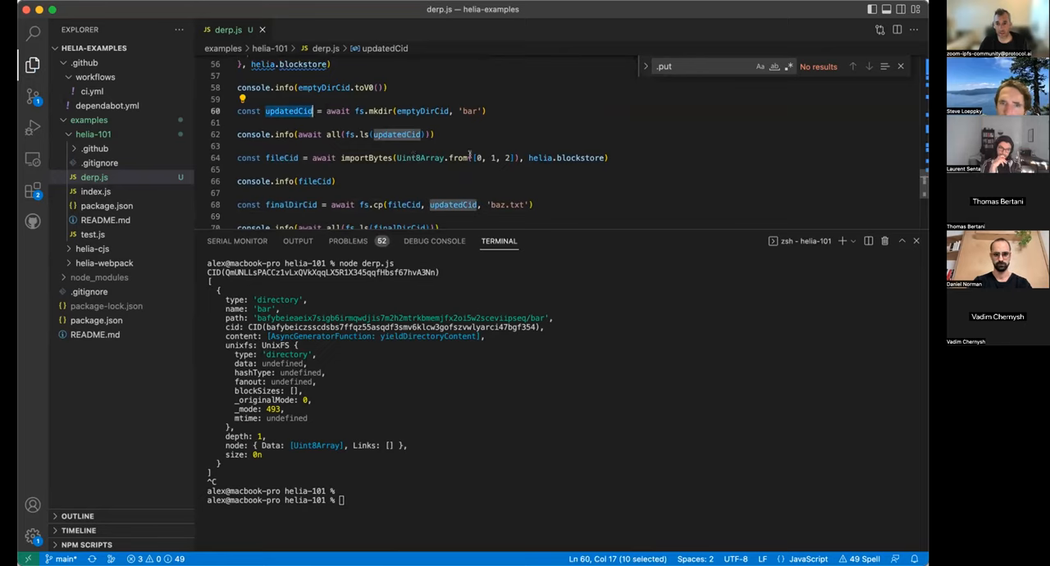
Scroll through the terminal's ERR_BAD_PATH 'Unknown path type' stack trace
scroll(down, 3)
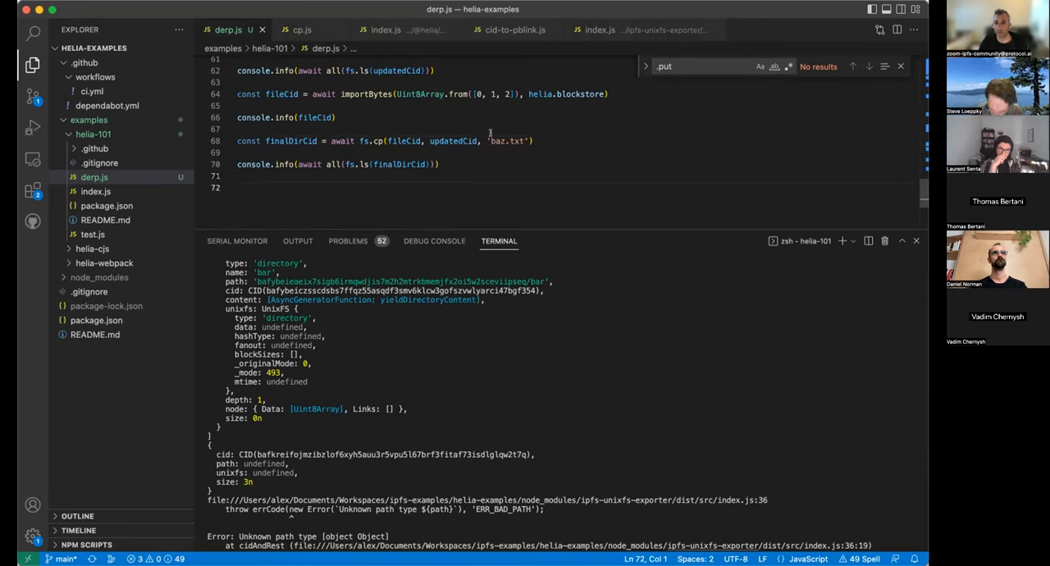
mouse_move(377, 141)
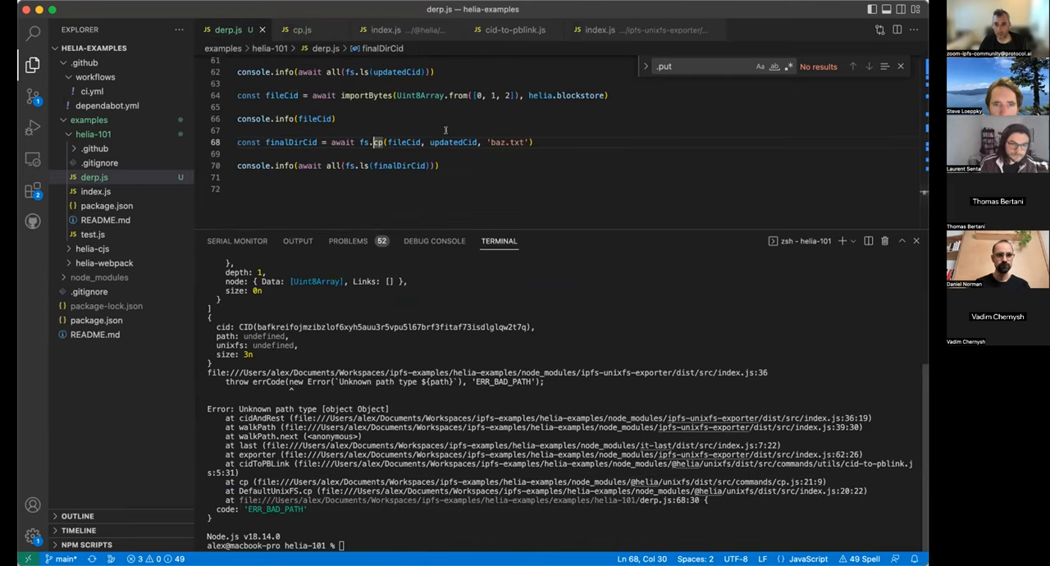
mouse_move(403, 141)
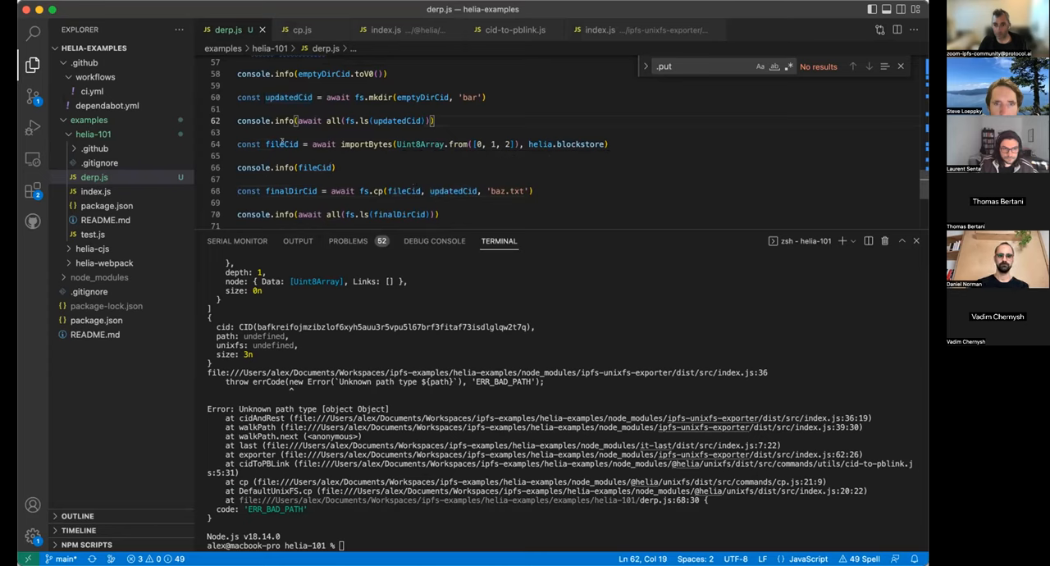
Destructure {cid: fileCid} from importBytes and rerun node derp.js
double_click(283, 144)
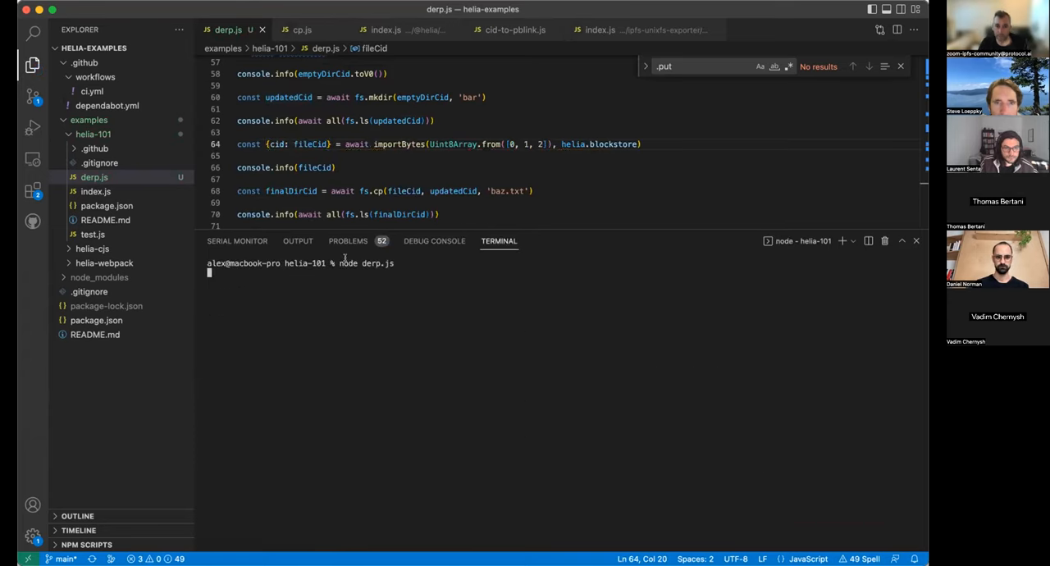
text(, {)
key(enter)
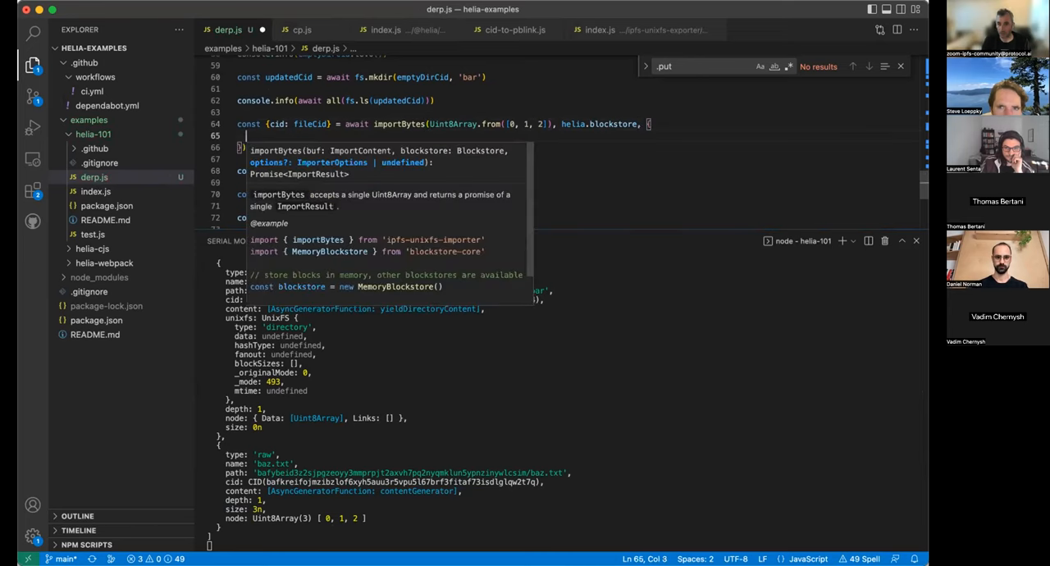
text(cidVersion:)
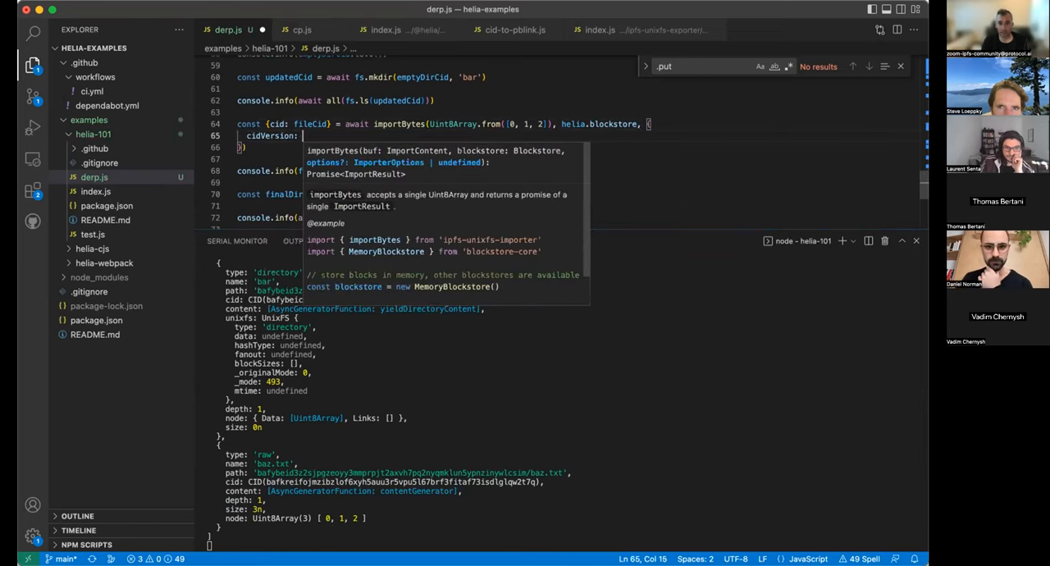
text(rawLeaves: false,)
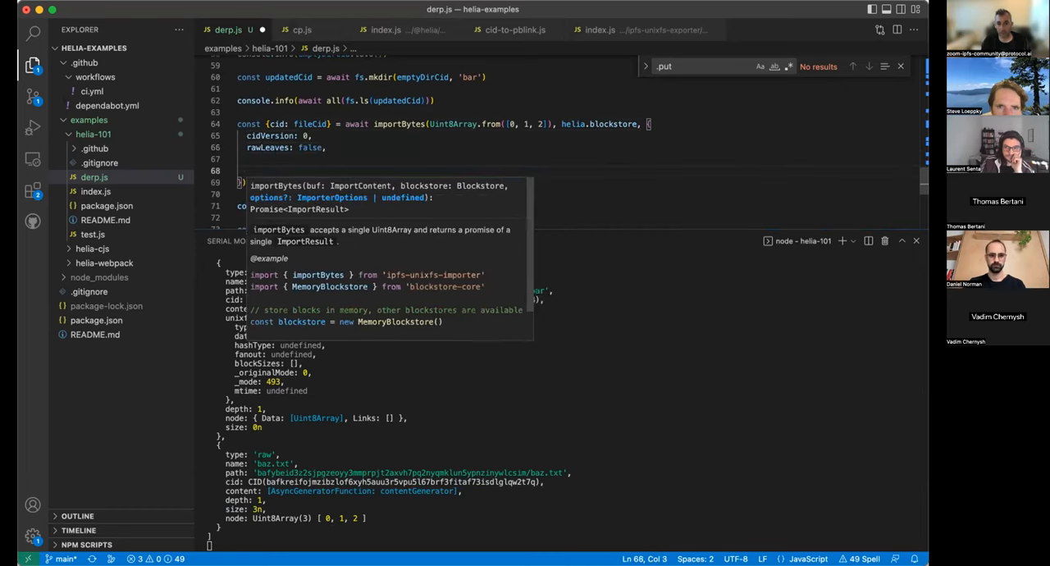
text(layout: trickle()
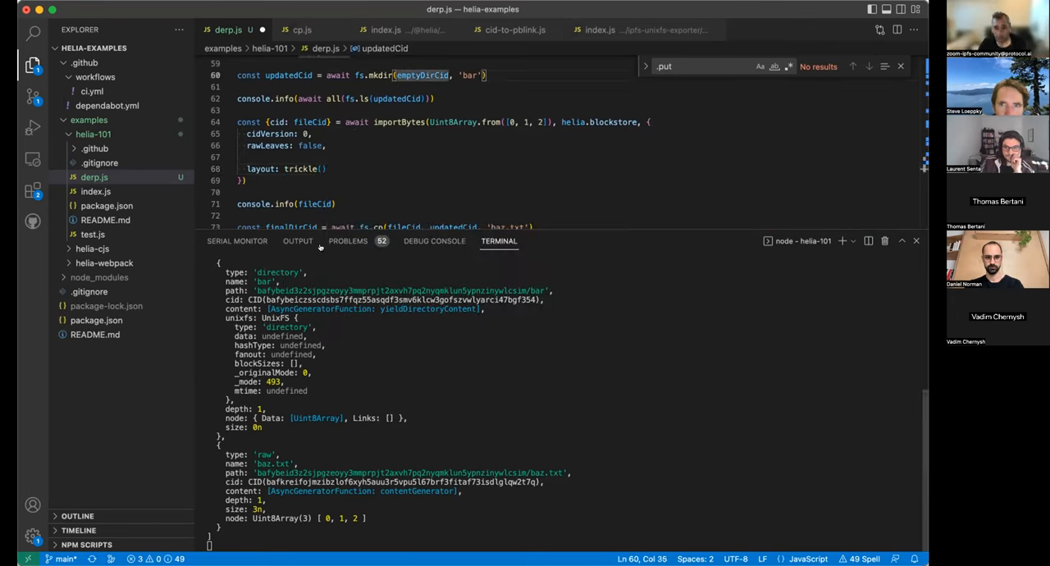
click(348, 240)
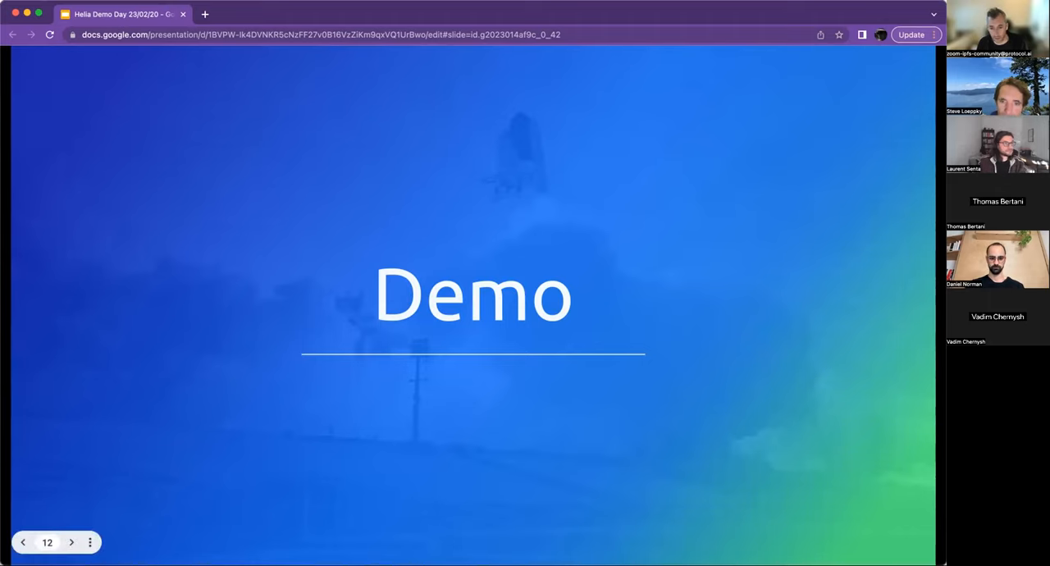
mouse_move(200, 329)
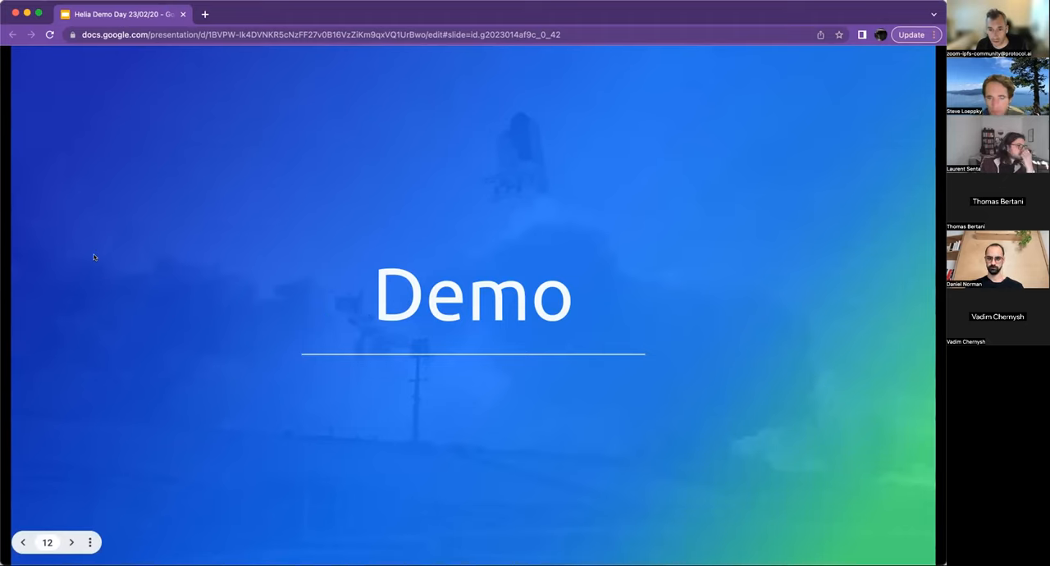
mouse_move(276, 311)
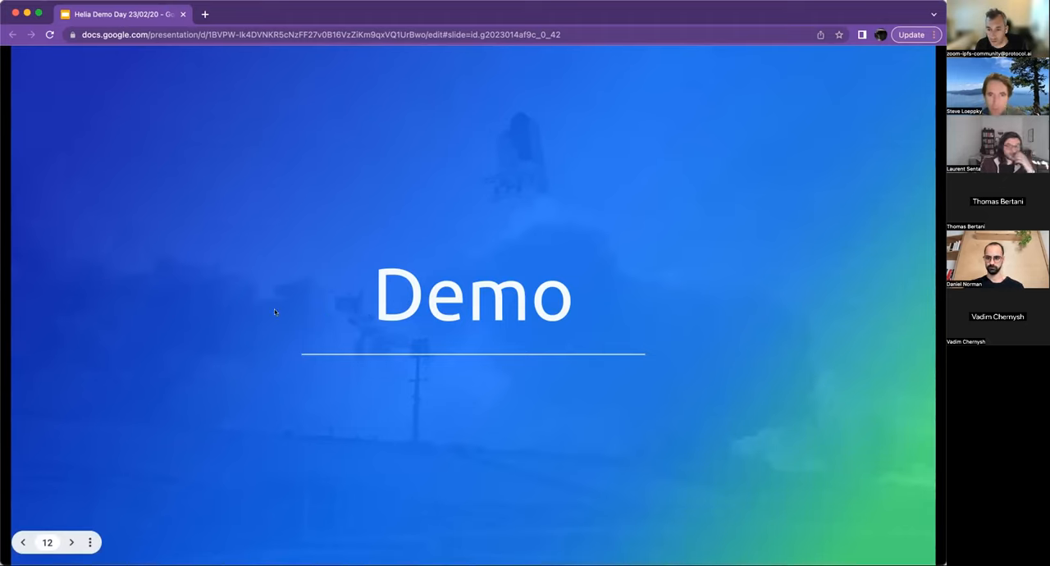
mouse_move(62, 349)
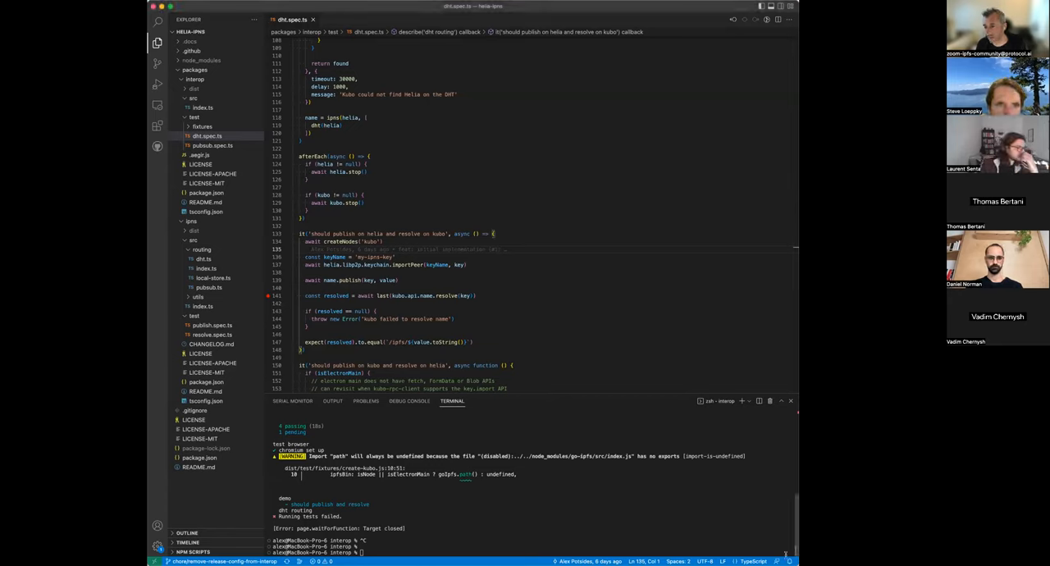
Locate dht.spec.ts in the ipns interop package and mark the helia-publish test it.only
scroll(down, 3)
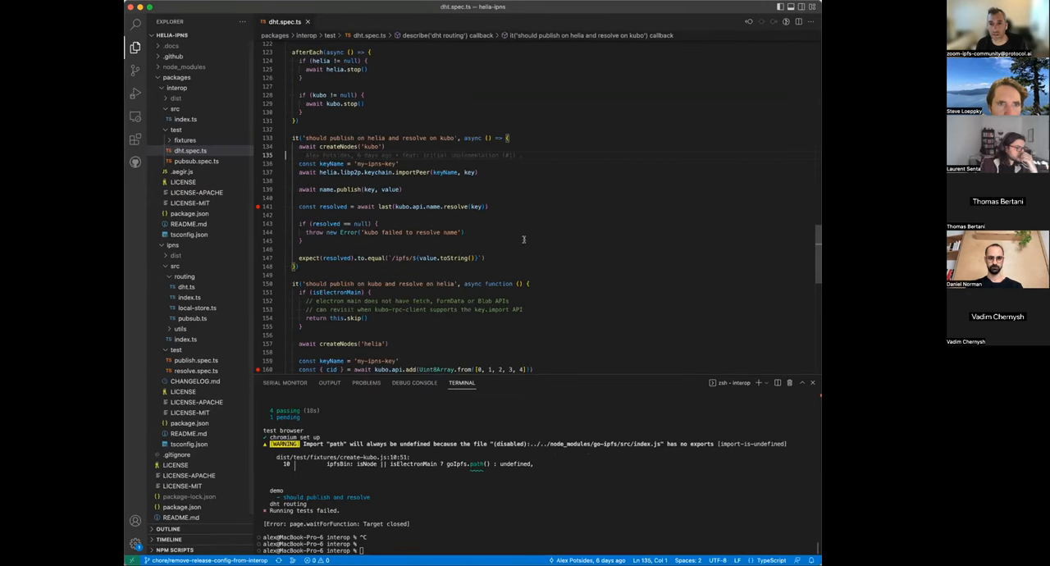
scroll(down, 3)
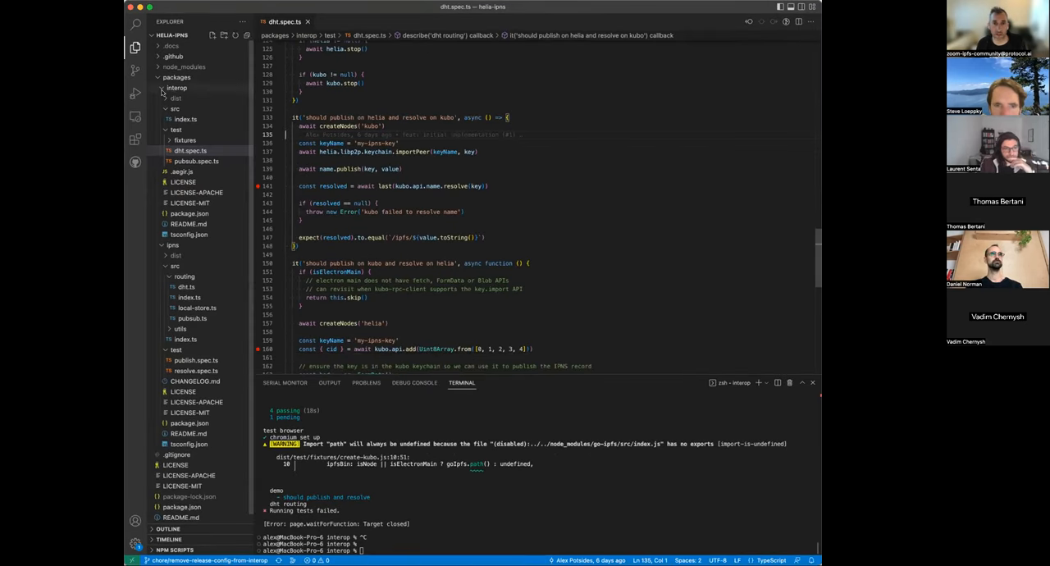
click(177, 88)
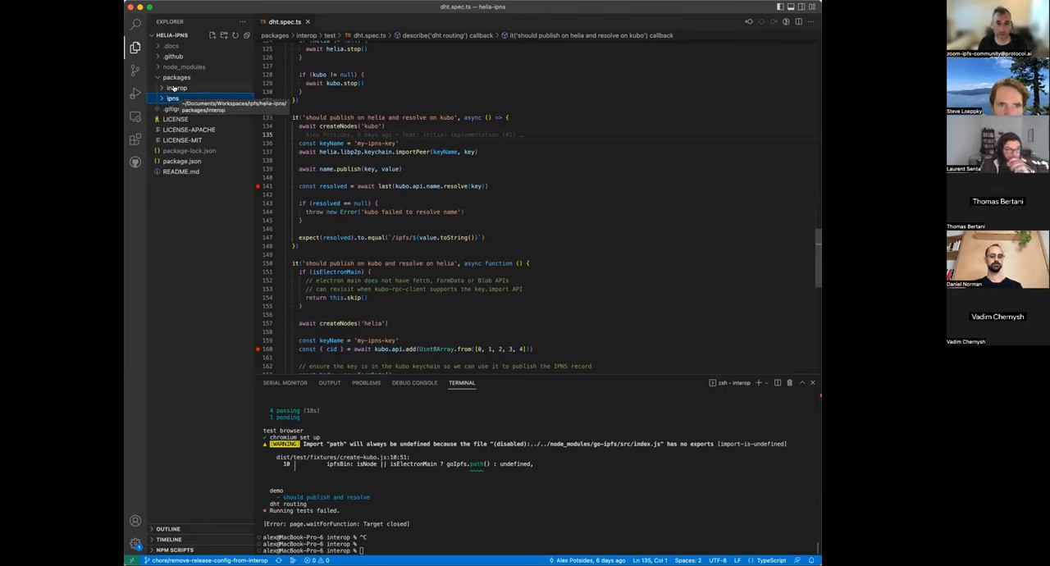
click(177, 89)
text(.only)
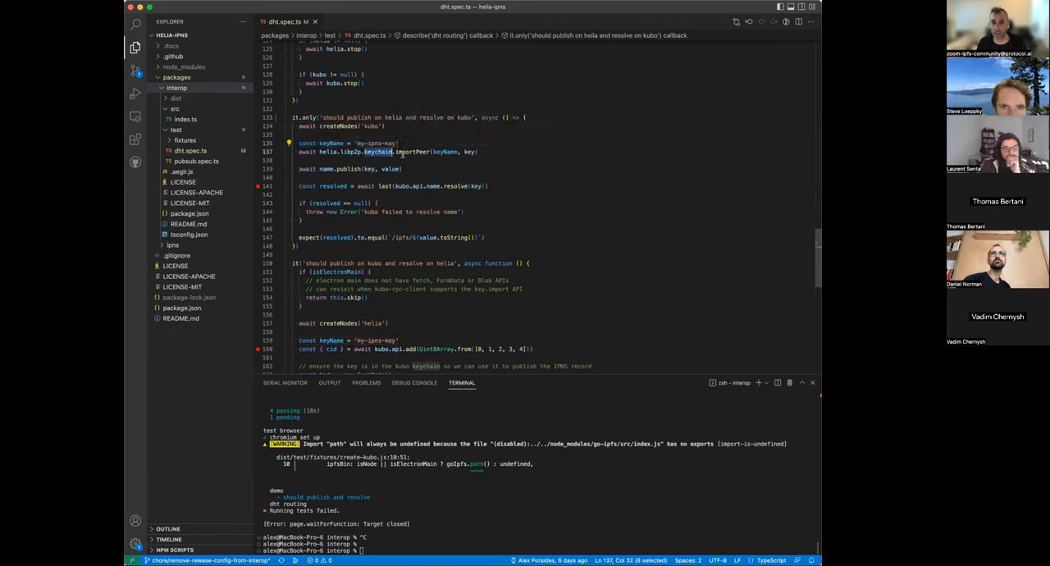
double_click(412, 152)
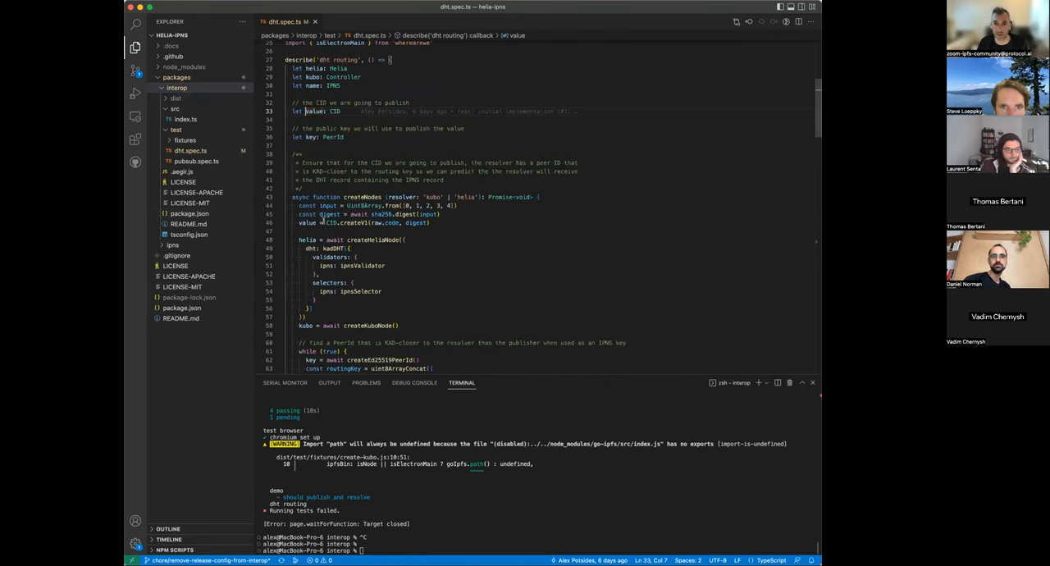
scroll(down, 3)
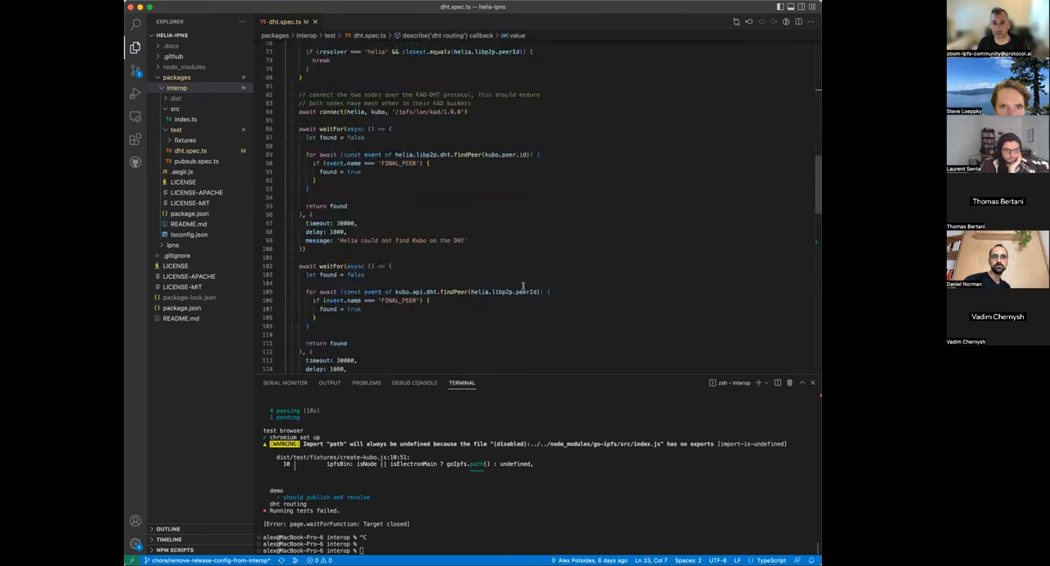
scroll(down, 3)
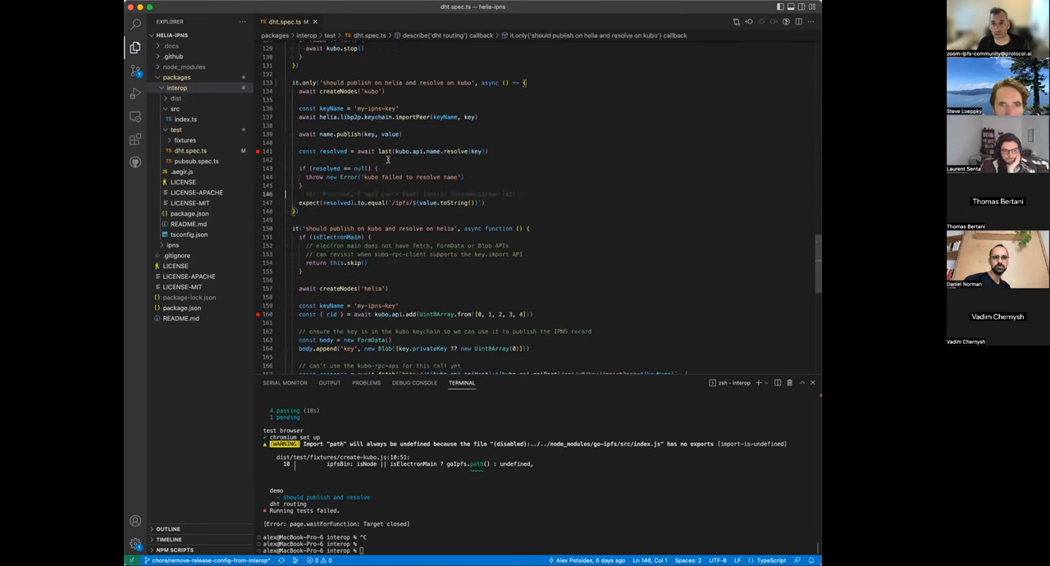
double_click(426, 151)
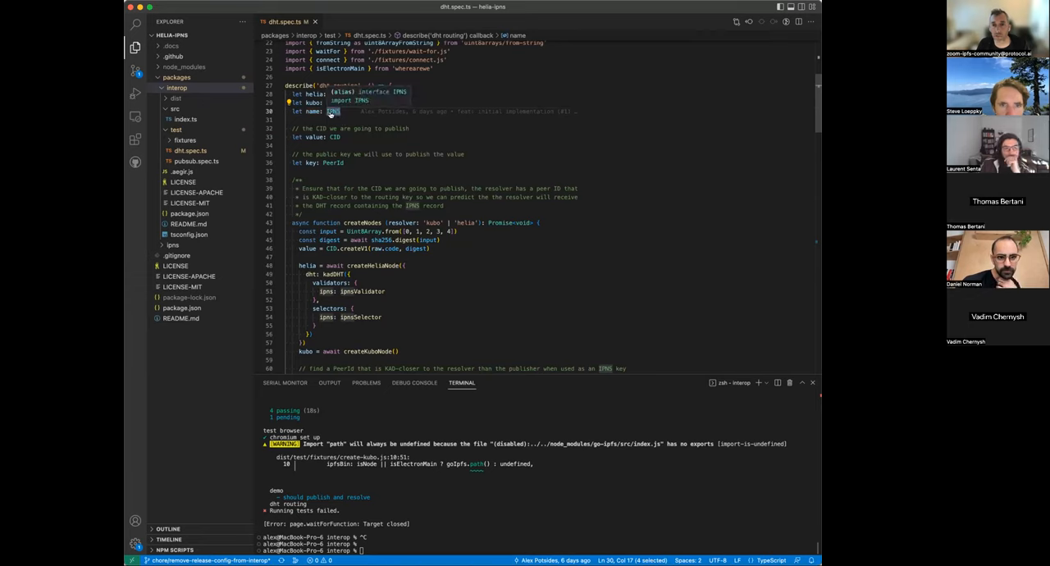
scroll(down, 3)
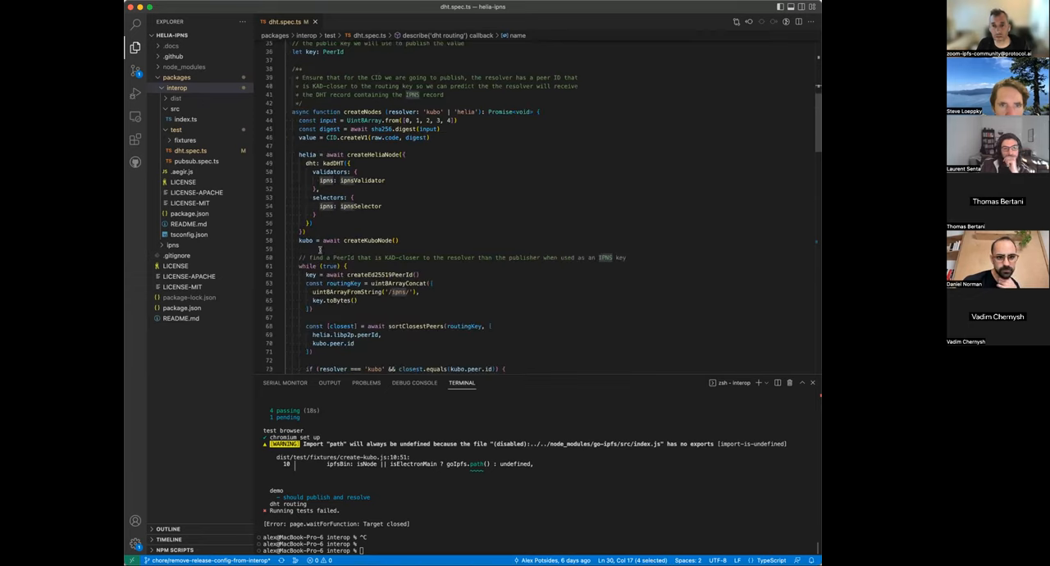
scroll(down, 3)
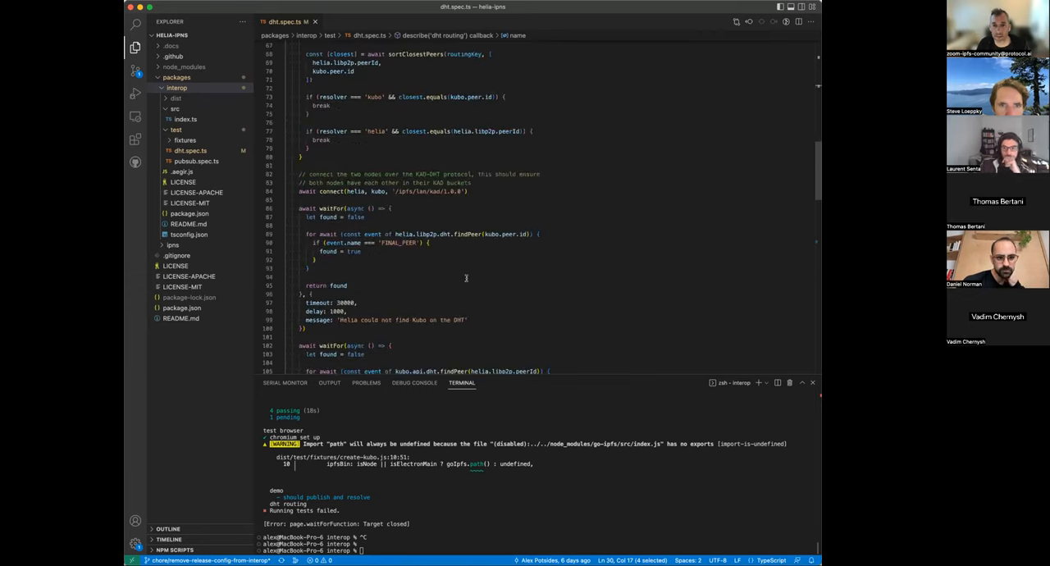
scroll(down, 3)
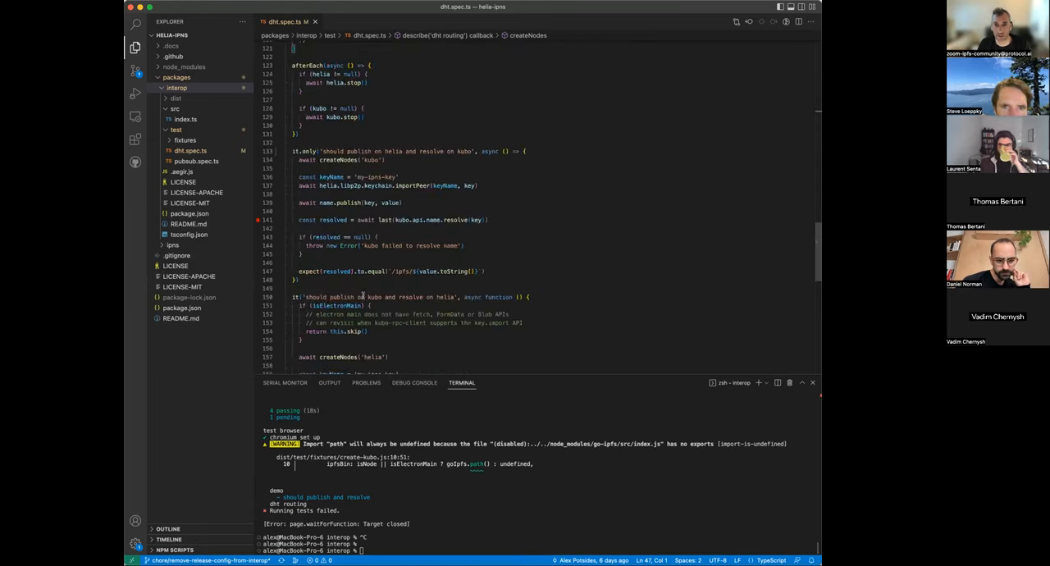
Focus the Terminal panel below the it.only Helia-publish, Kubo-resolve test and clear it
scroll(down, 3)
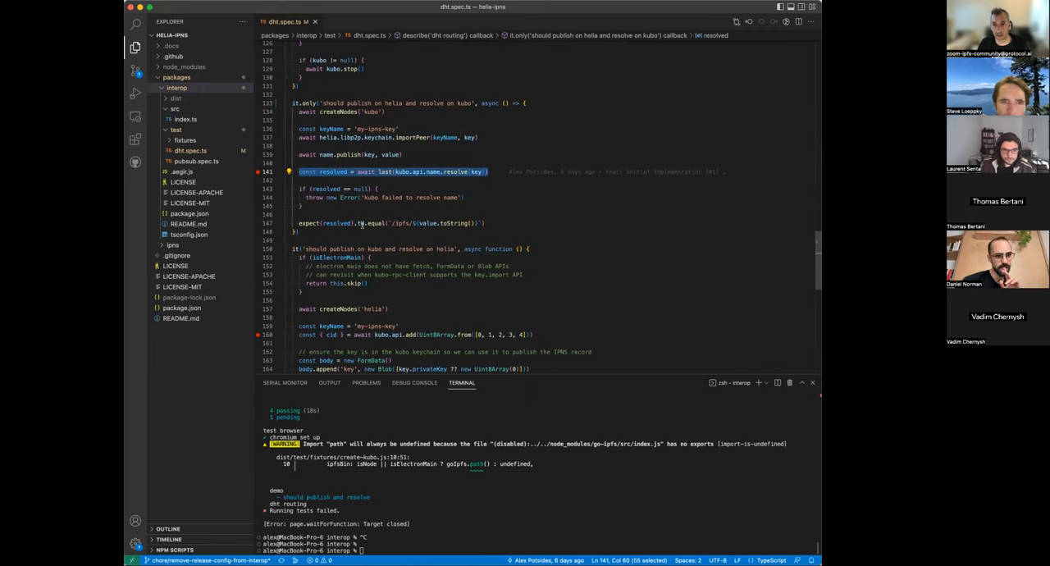
click(483, 223)
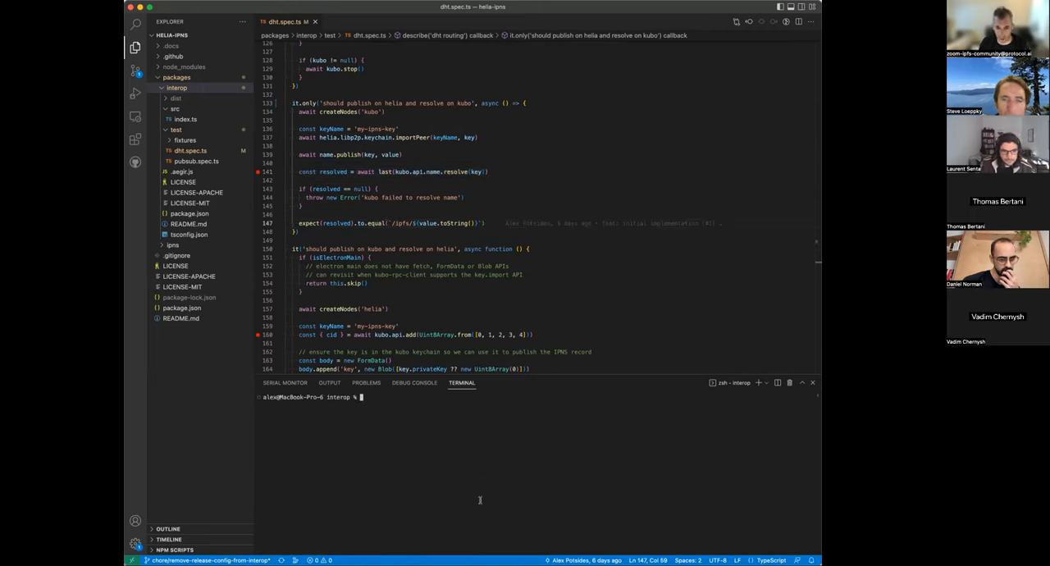
Run 'npm test' in the interop package and follow the output as the Helia-publish, Kubo-resolve test passes in Node
text(npm test)
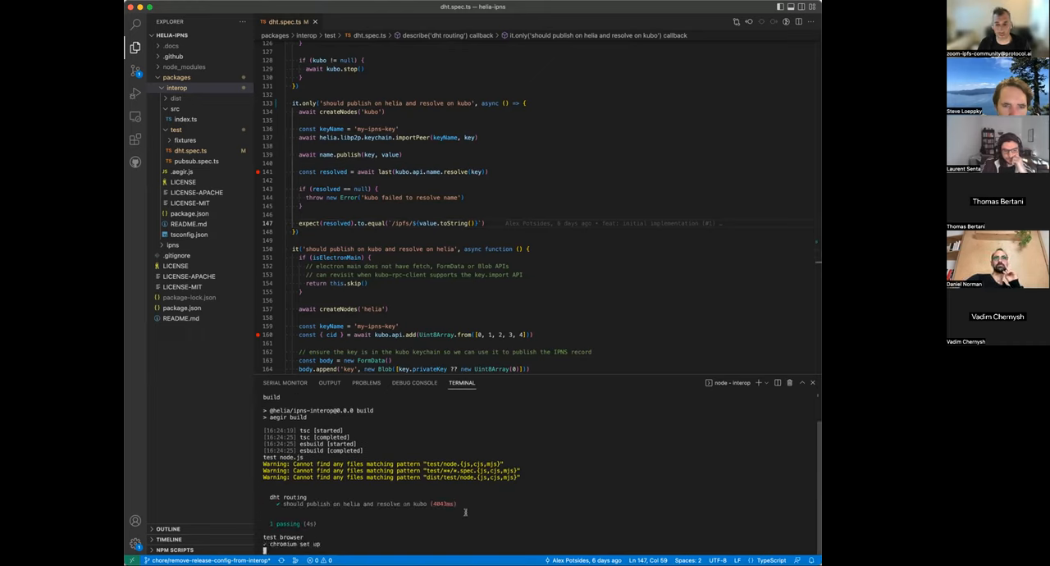
scroll(down, 3)
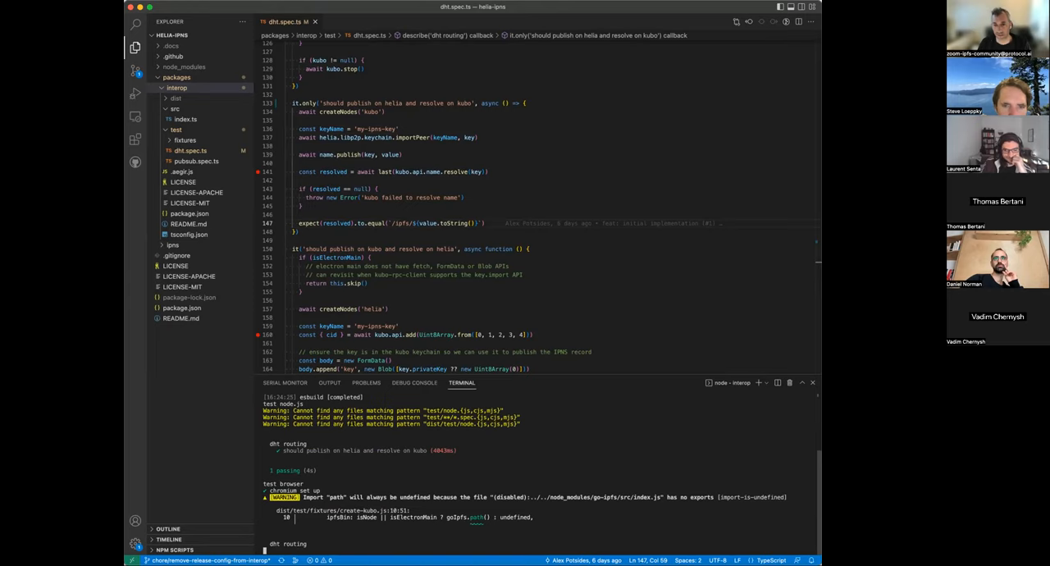
scroll(down, 3)
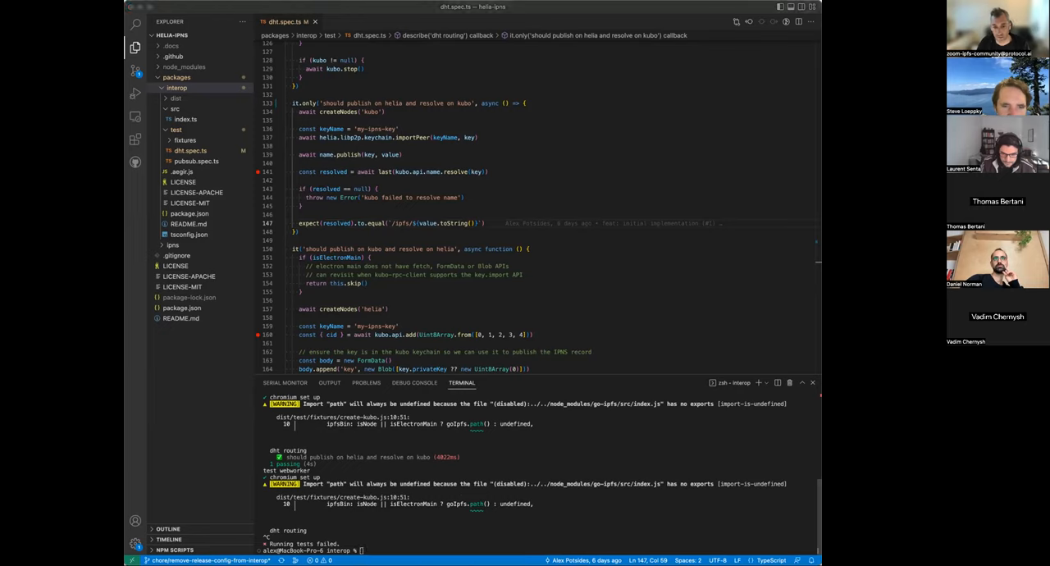
mouse_move(393, 358)
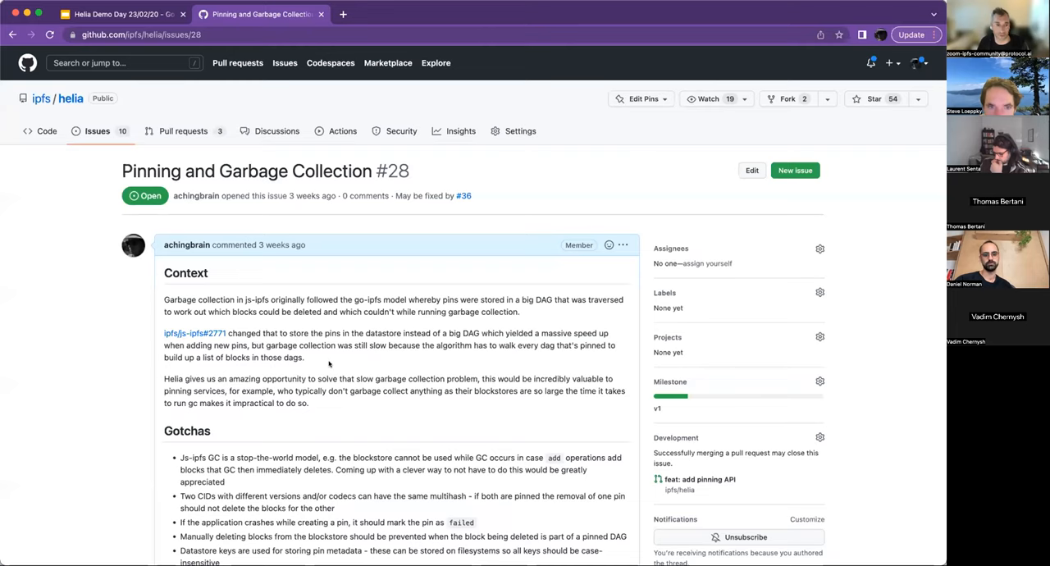
mouse_move(183, 131)
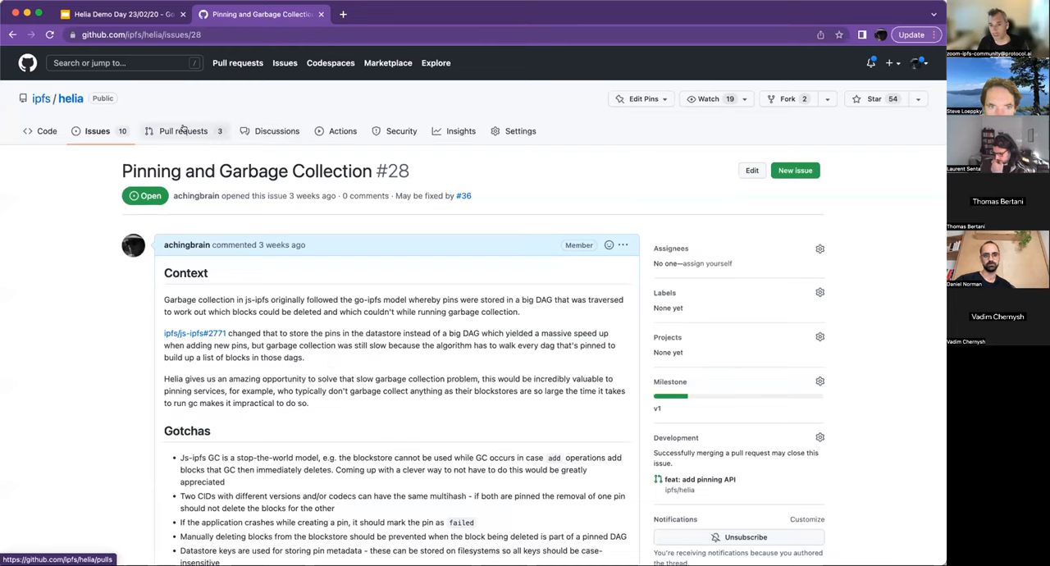
View pull request #36 'feat: add pinning API' from the Pull requests list, then return to the Helia Demo Day slides
click(183, 131)
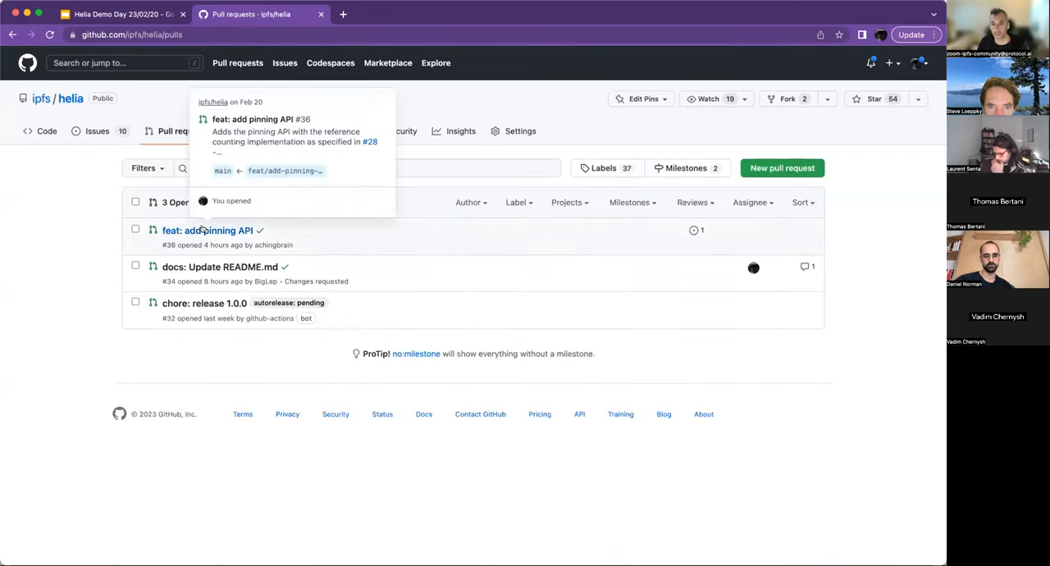
click(207, 230)
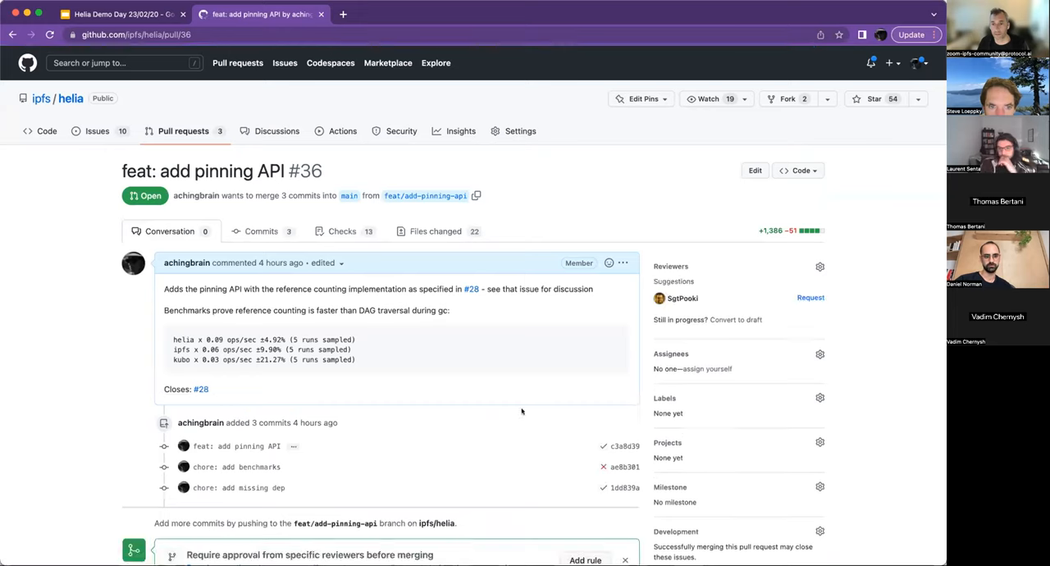
scroll(down, 3)
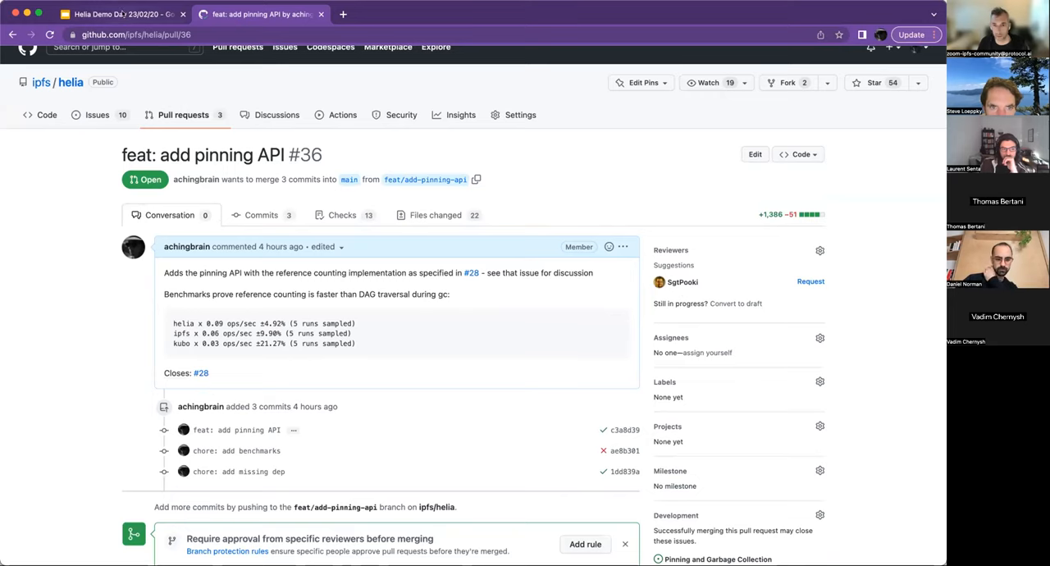
click(118, 13)
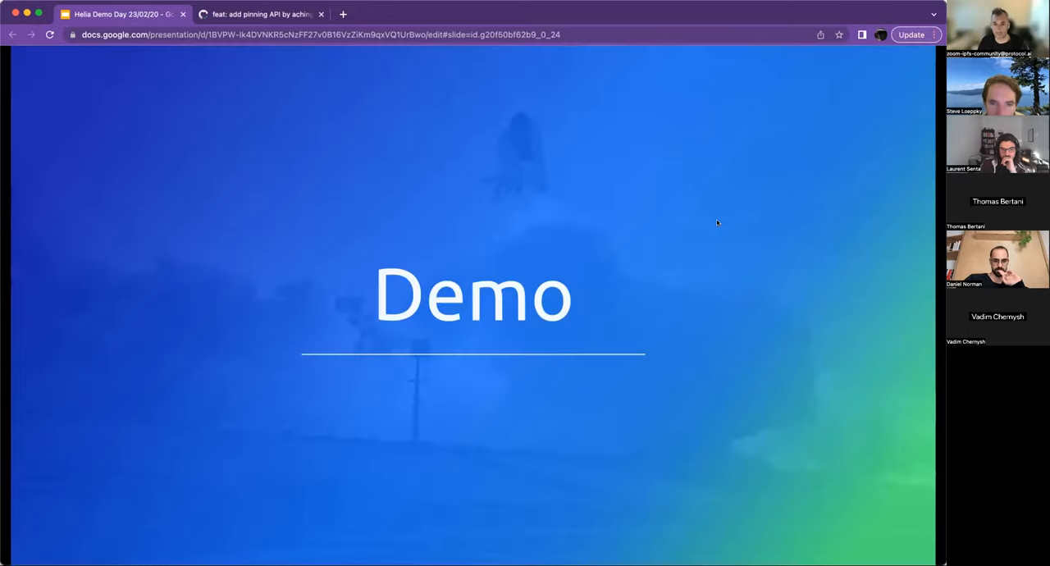
key(right)
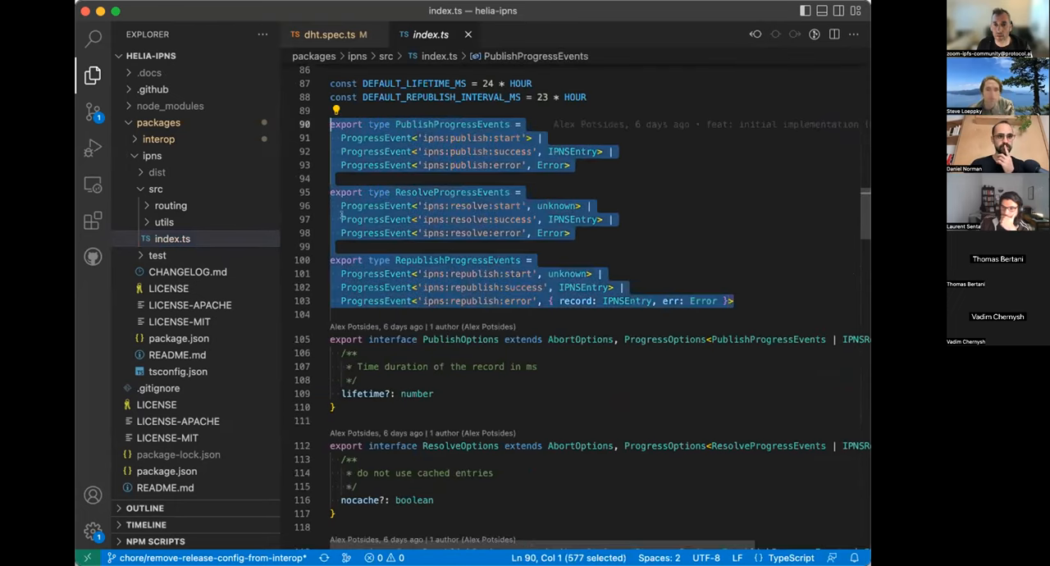
click(92, 74)
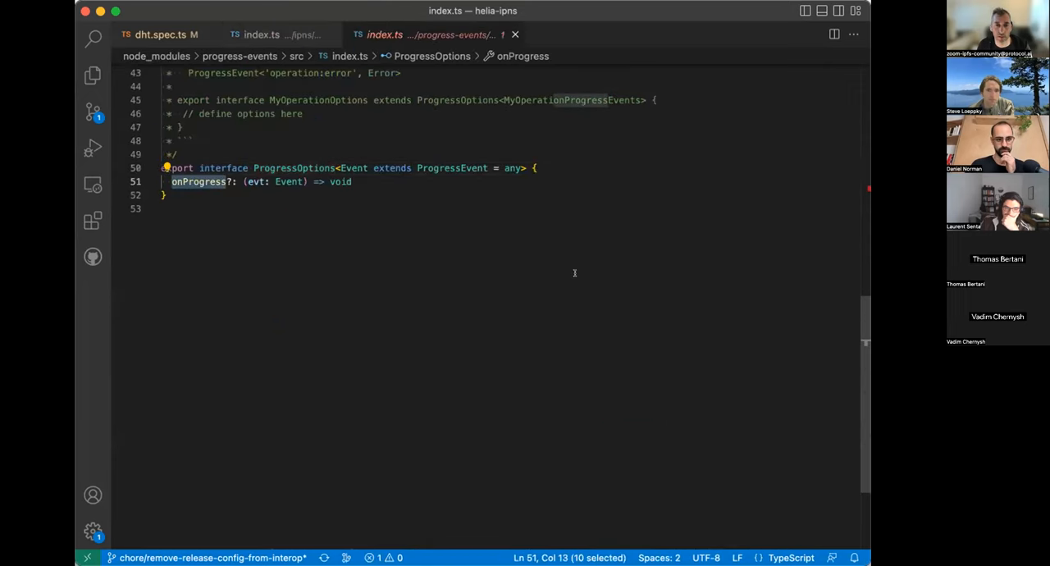
mouse_move(395, 212)
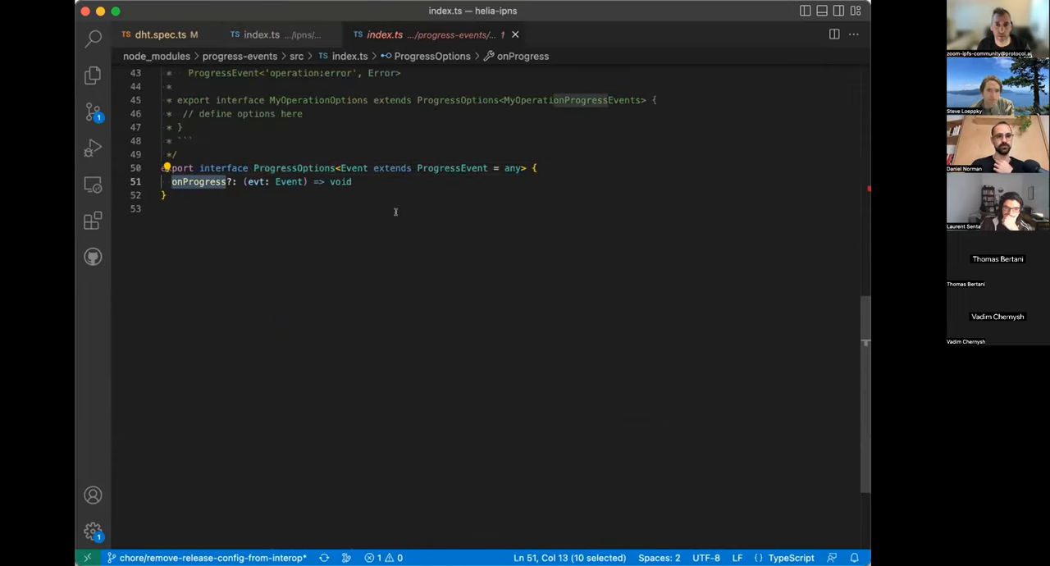
click(278, 34)
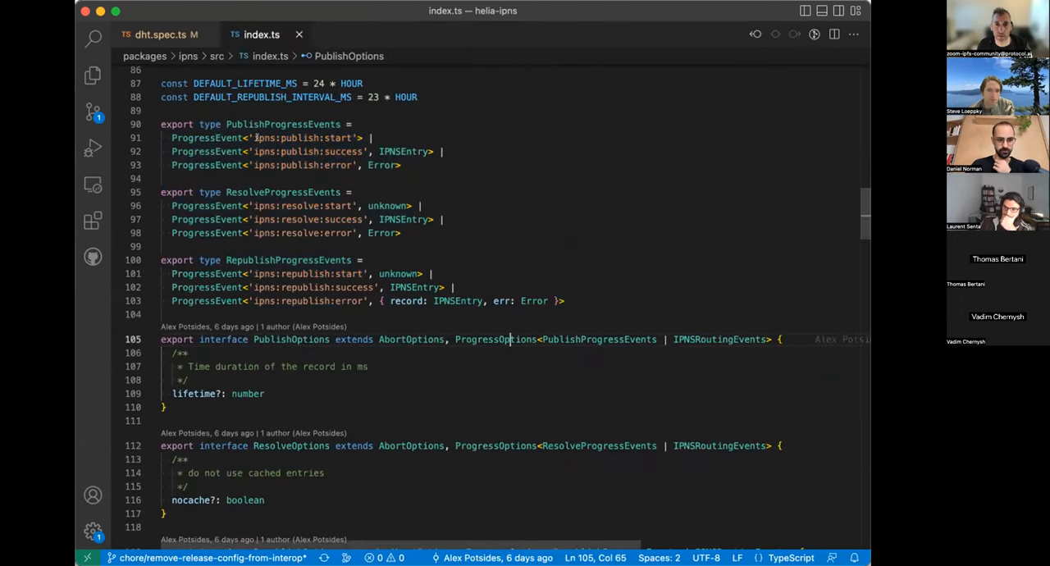
double_click(302, 138)
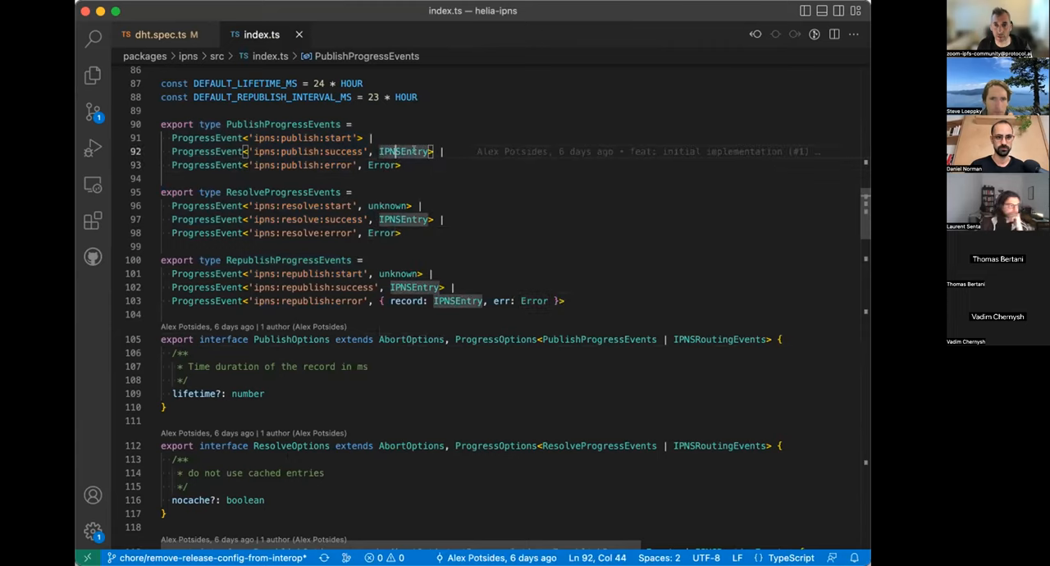
click(443, 219)
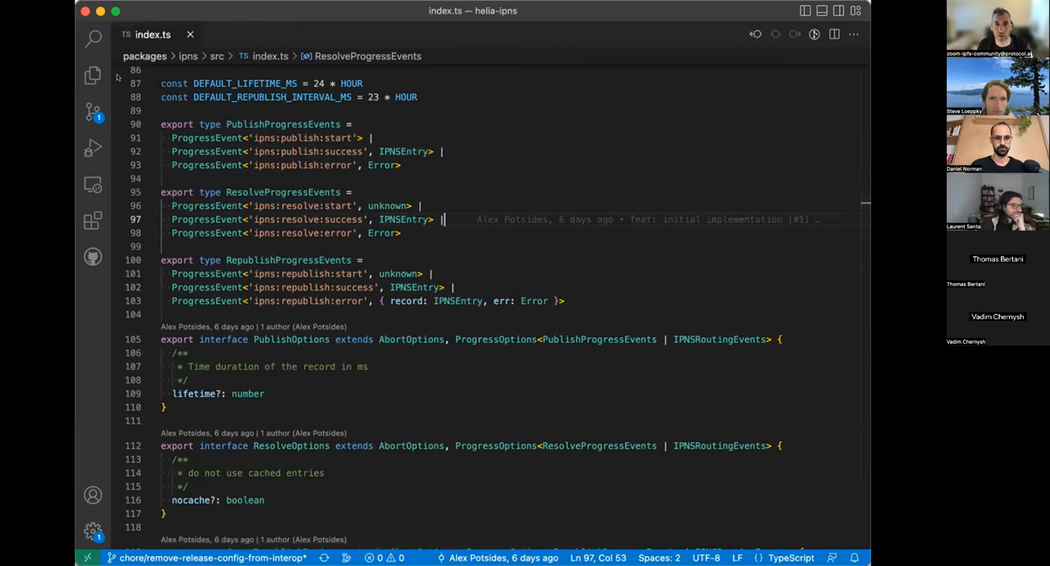
click(91, 75)
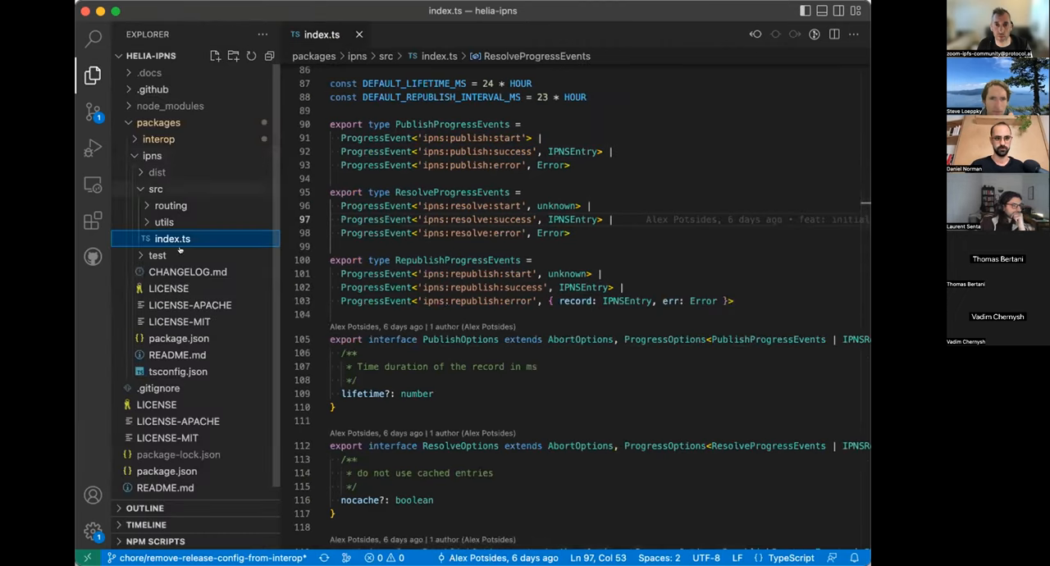
click(174, 221)
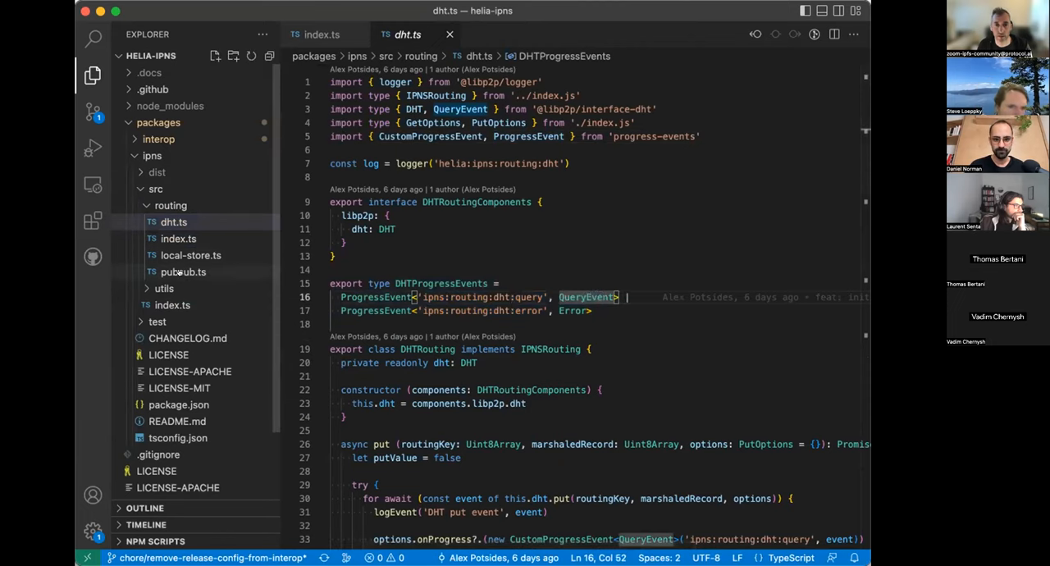
Look over pubsub.ts with its PubsubProgressEvents, then return to index.ts at RepublishProgressEvents
click(184, 273)
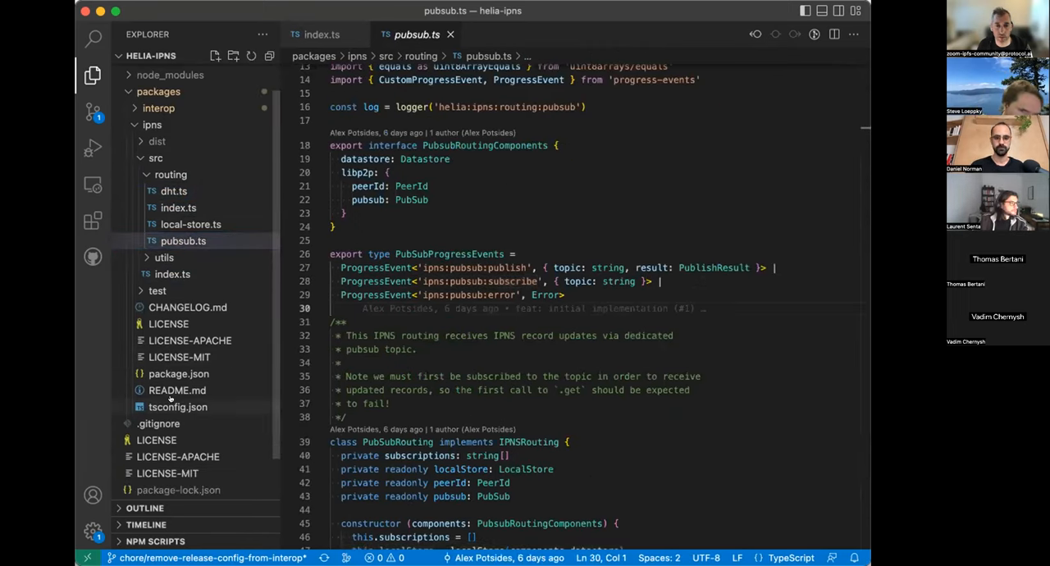
click(177, 159)
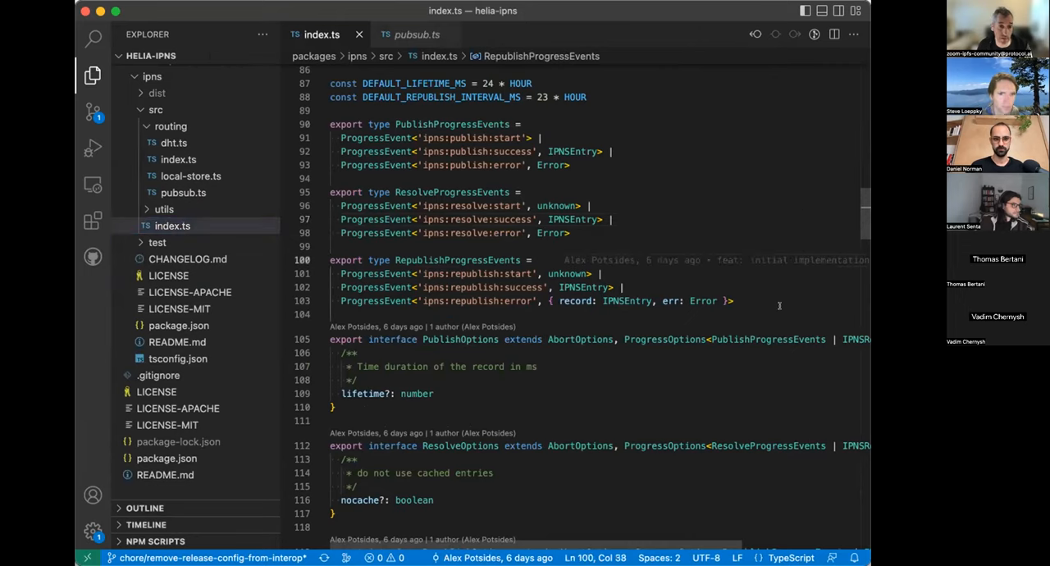
mouse_move(429, 521)
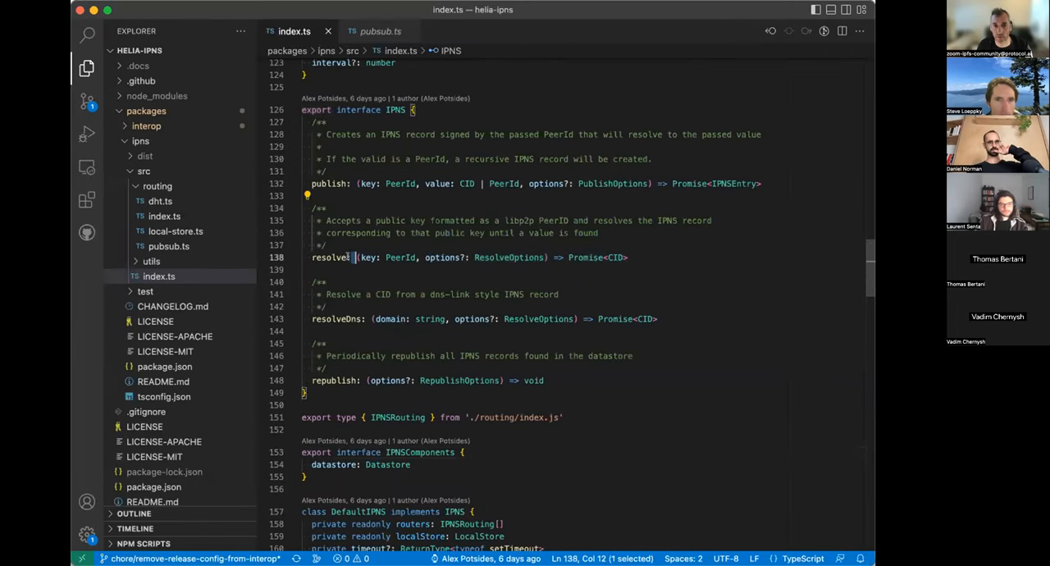
Highlight the resolve method name and the 'domain: string' parameter of resolveDns in the IPNS interface
double_click(330, 256)
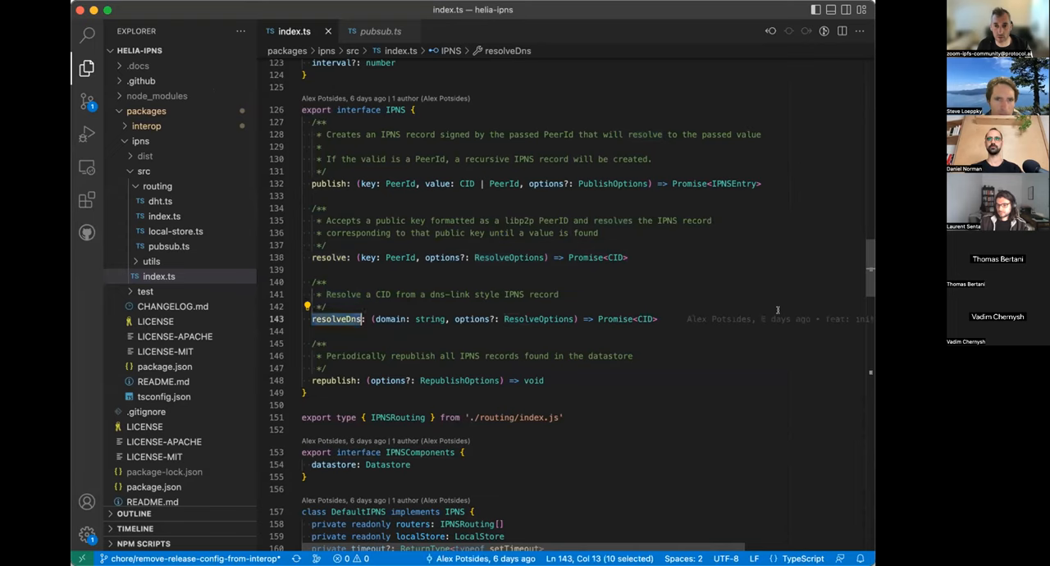
click(374, 318)
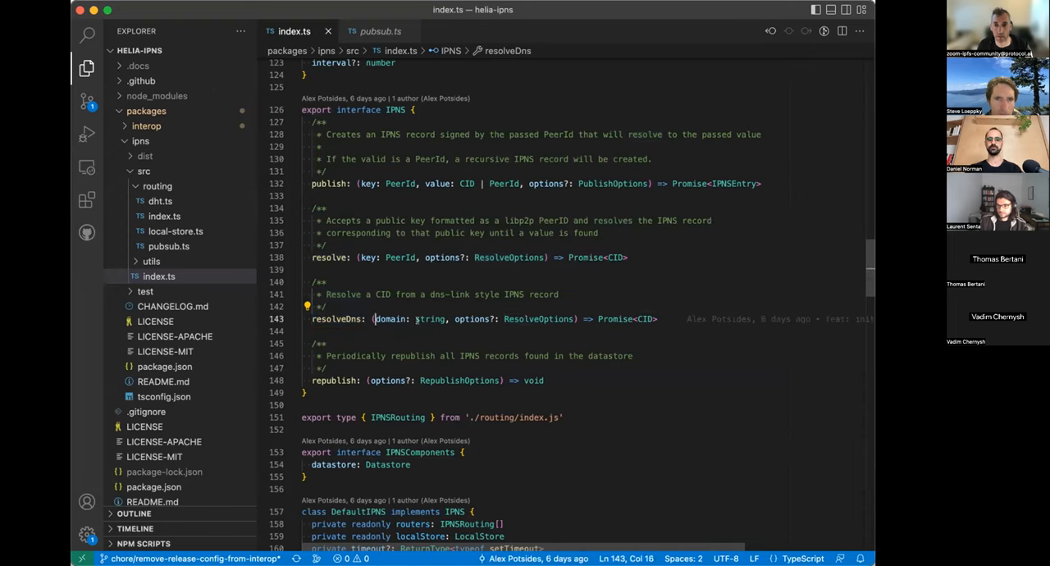
drag(374, 318, 446, 318)
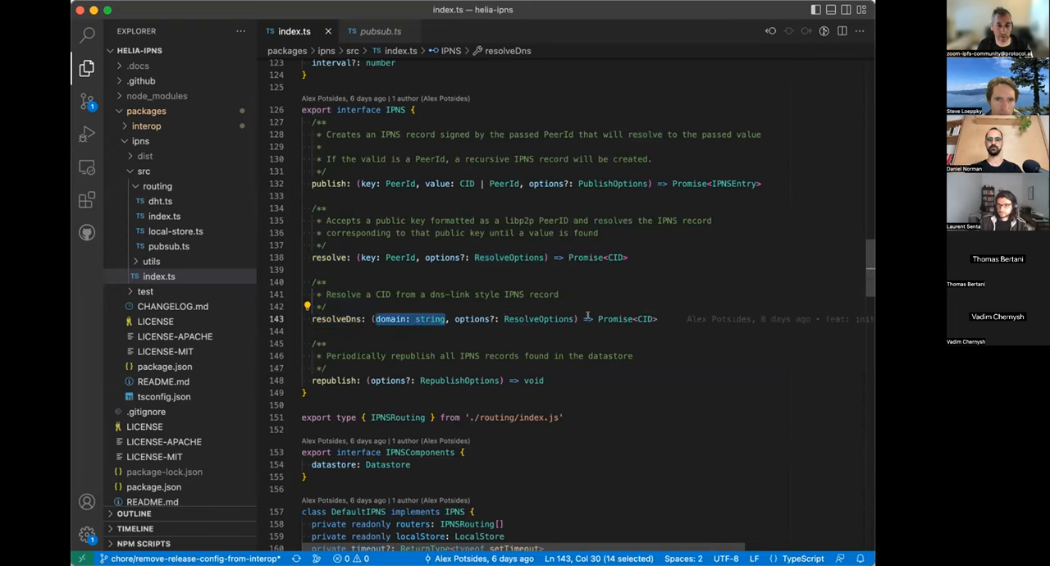